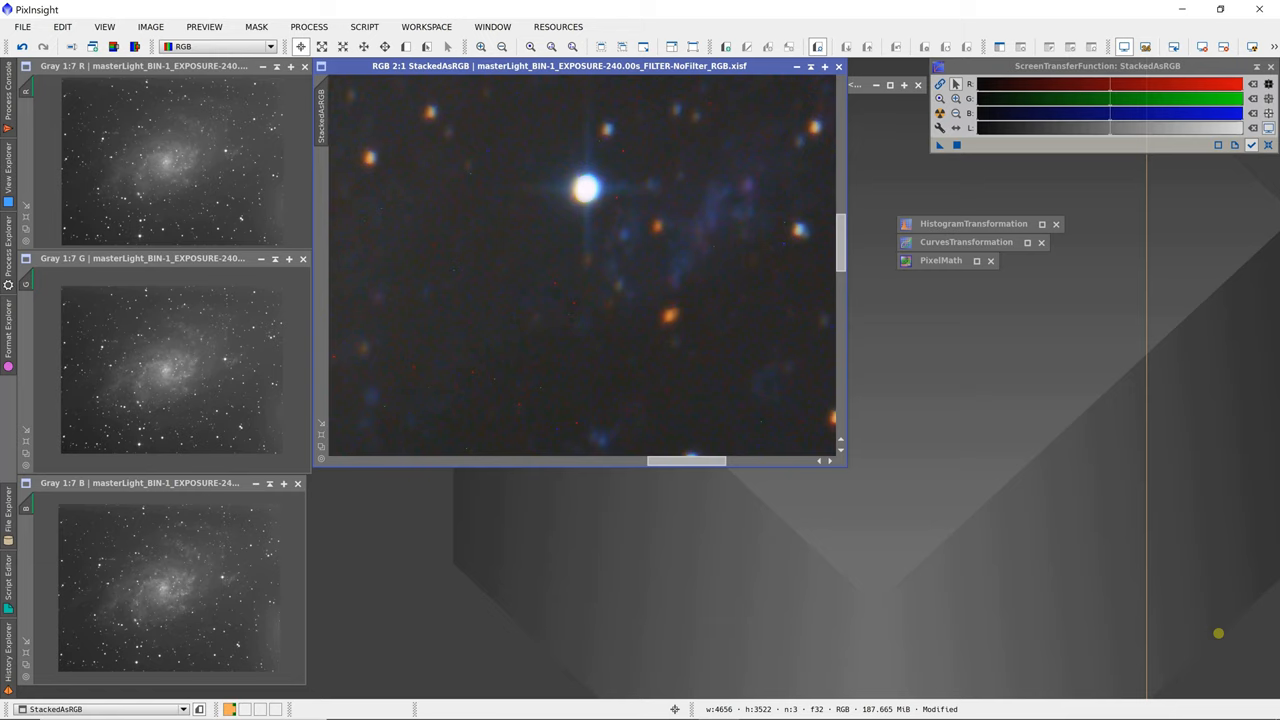
{"action": "mouse_move", "coordinate": [810, 582]}
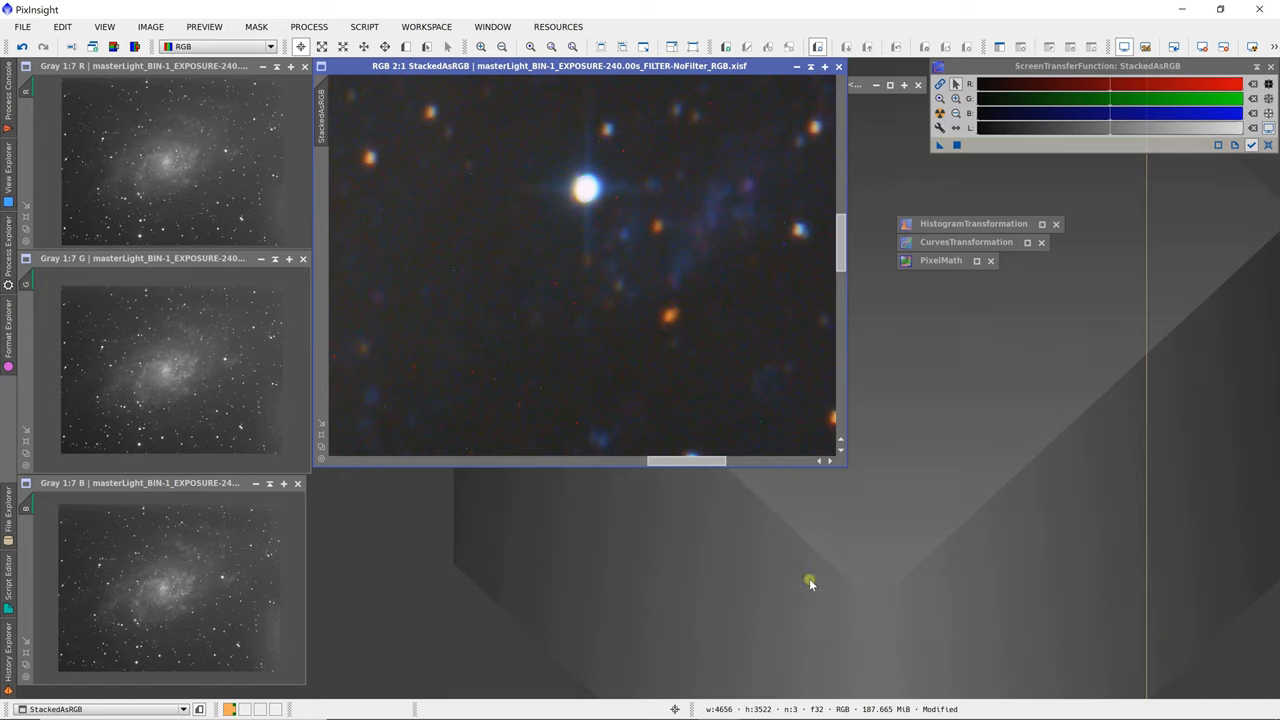
{"action": "mouse_move", "coordinate": [645, 533]}
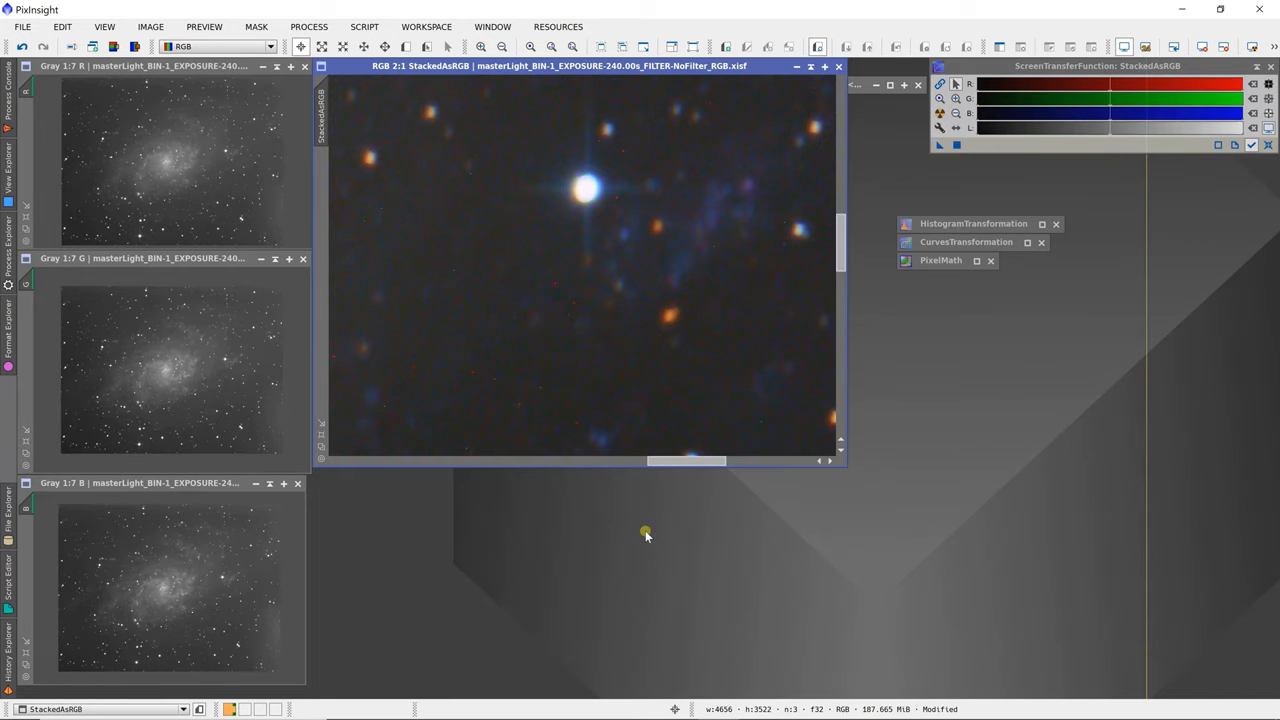
{"action": "mouse_move", "coordinate": [635, 231]}
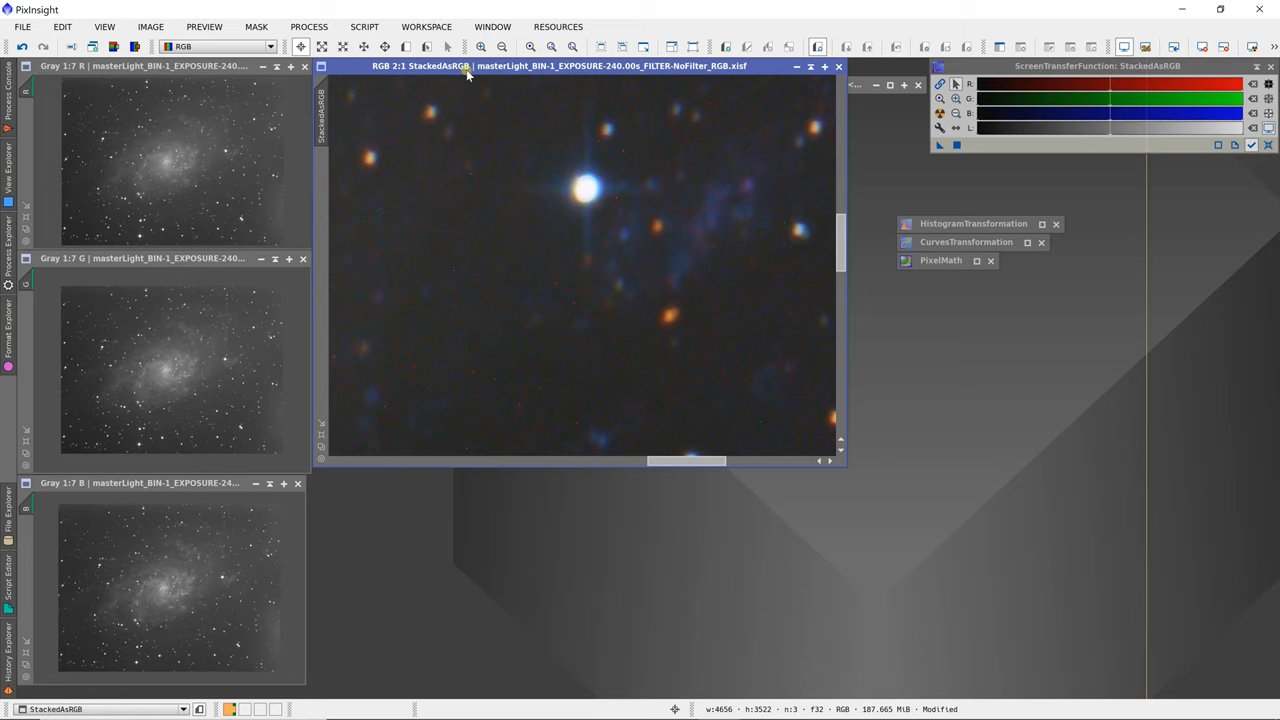
{"action": "mouse_move", "coordinate": [473, 73]}
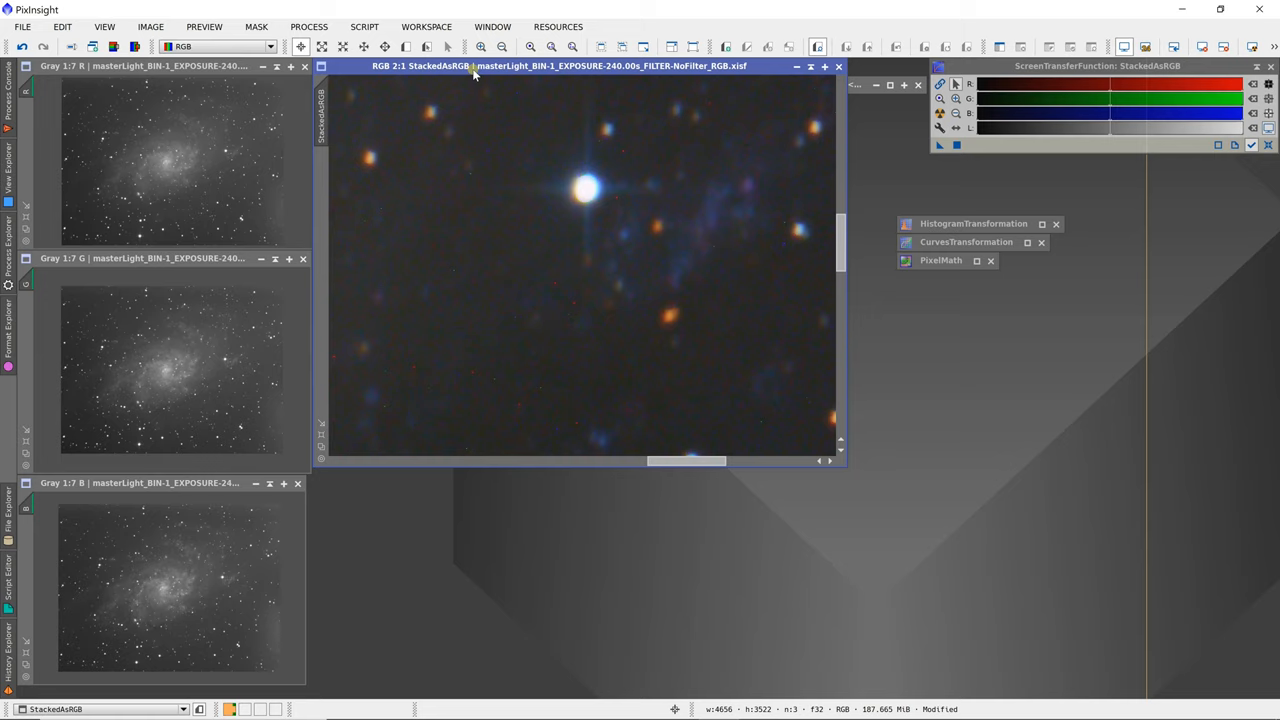
{"action": "mouse_move", "coordinate": [564, 197]}
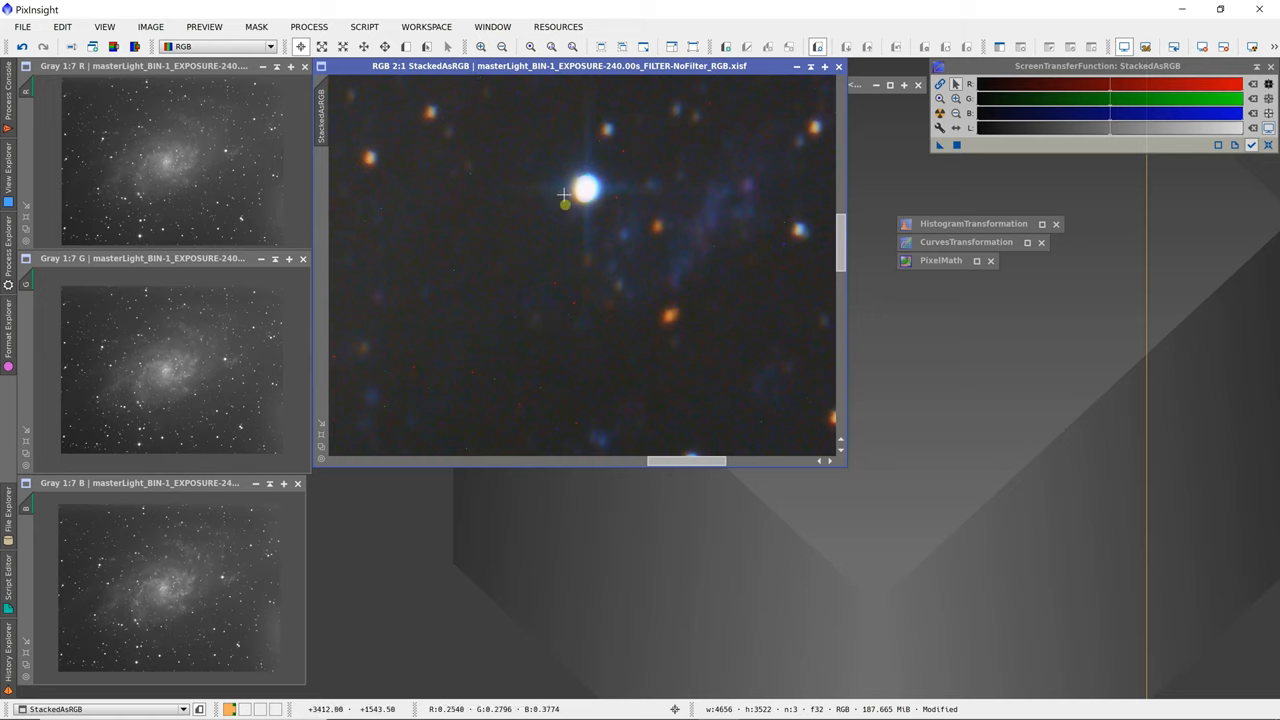
{"action": "mouse_move", "coordinate": [596, 211]}
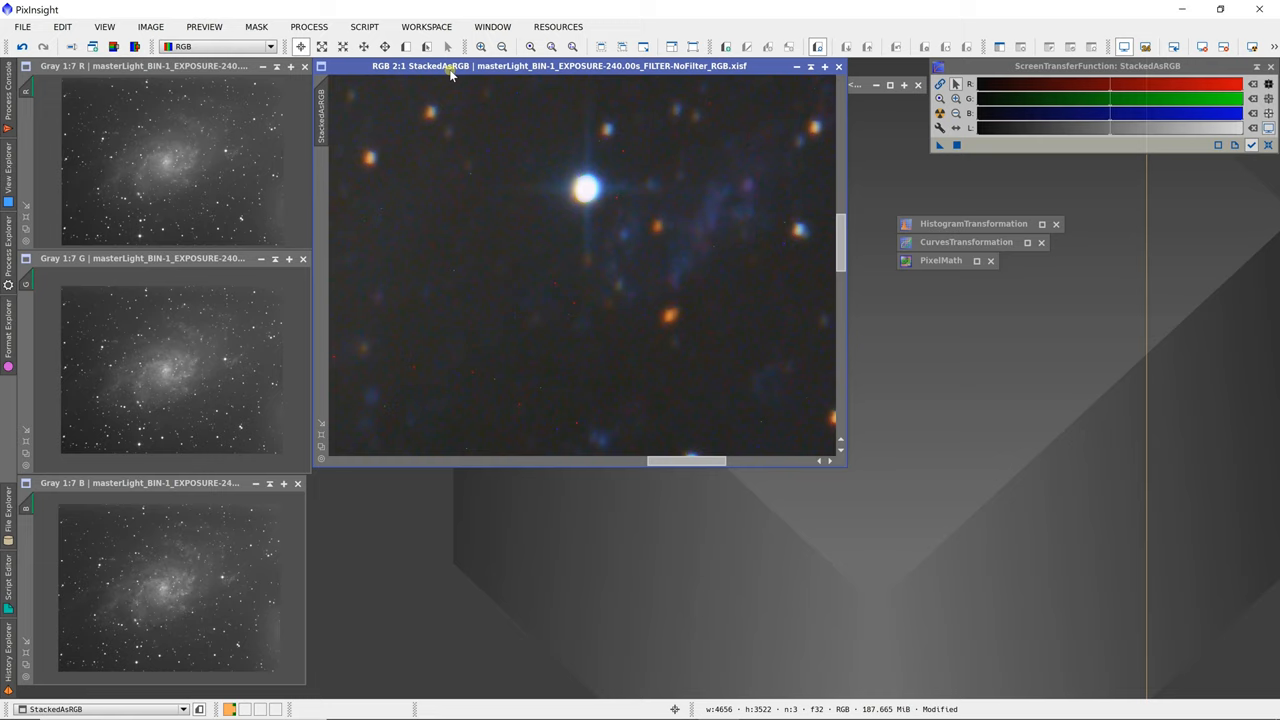
{"action": "mouse_move", "coordinate": [593, 187]}
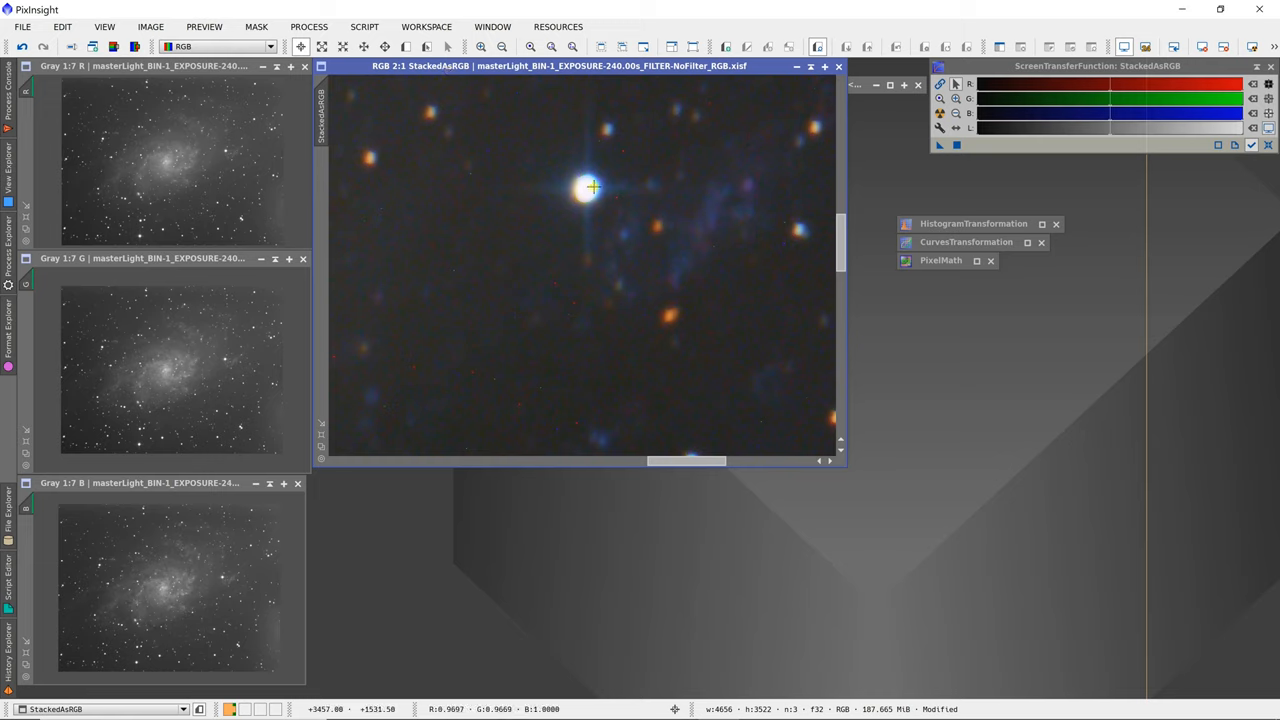
{"action": "mouse_move", "coordinate": [626, 229]}
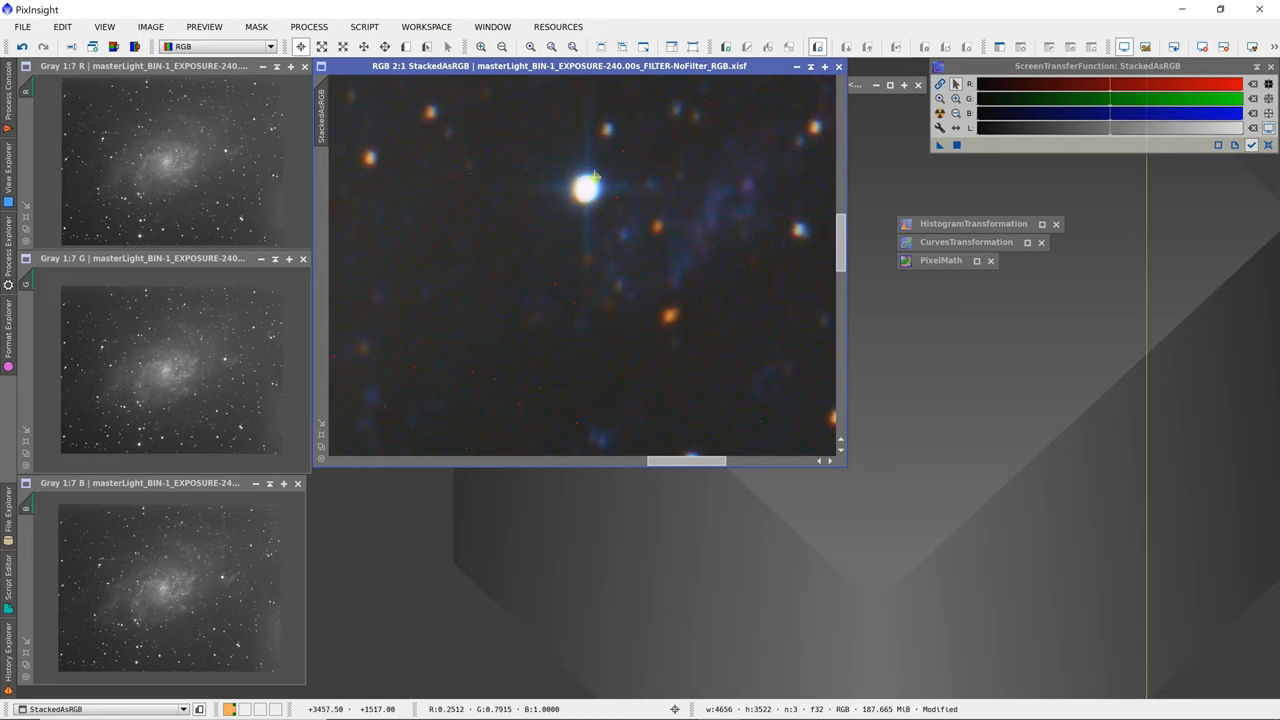
{"action": "mouse_move", "coordinate": [580, 208]}
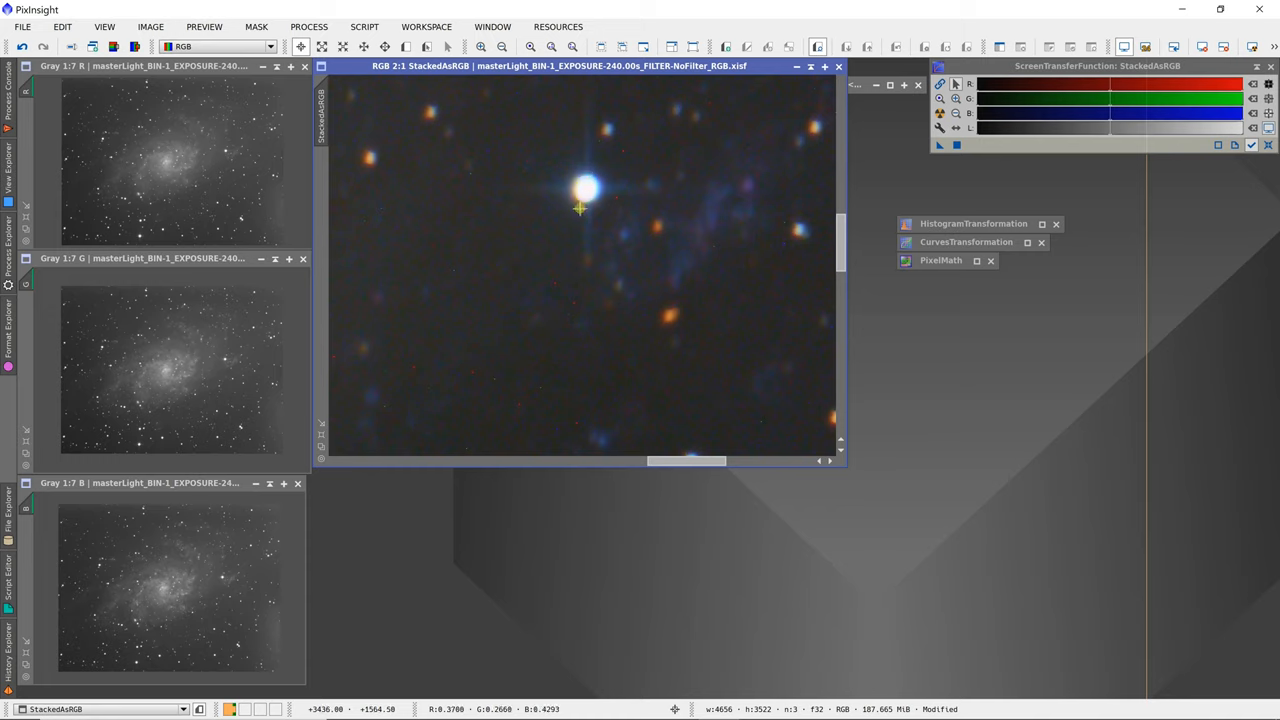
{"action": "mouse_move", "coordinate": [508, 212]}
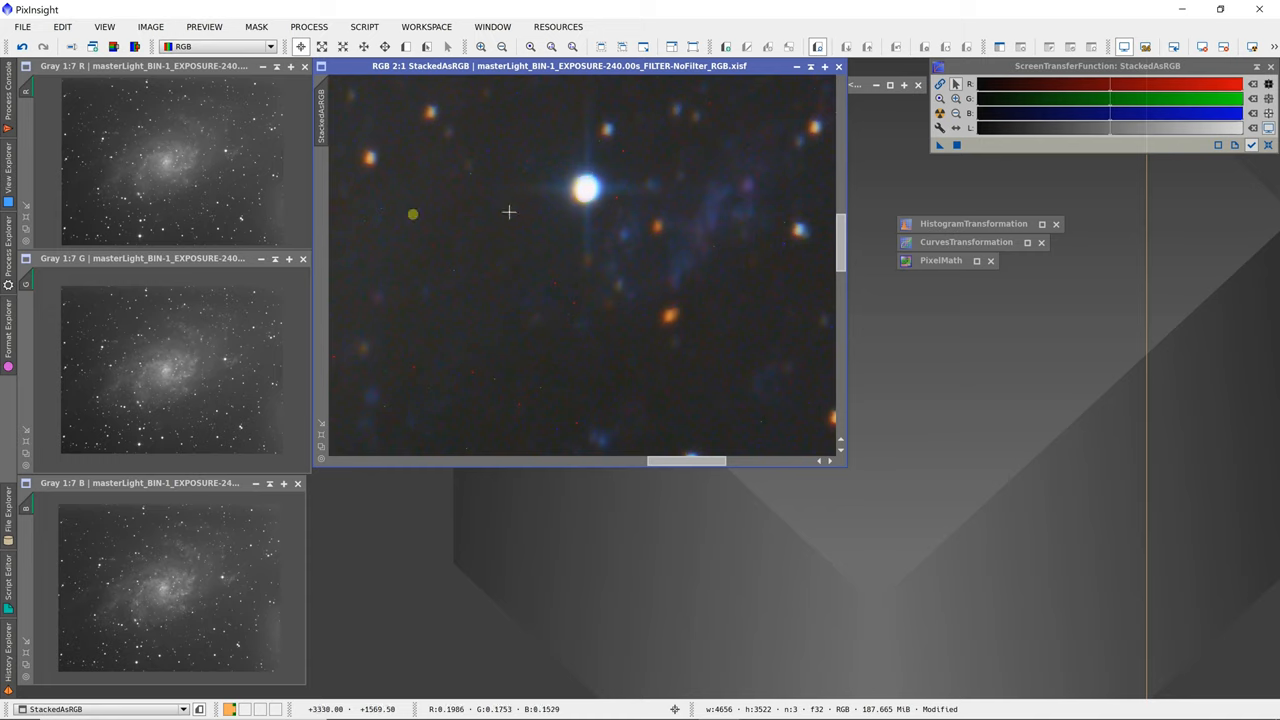
{"action": "mouse_move", "coordinate": [513, 122]}
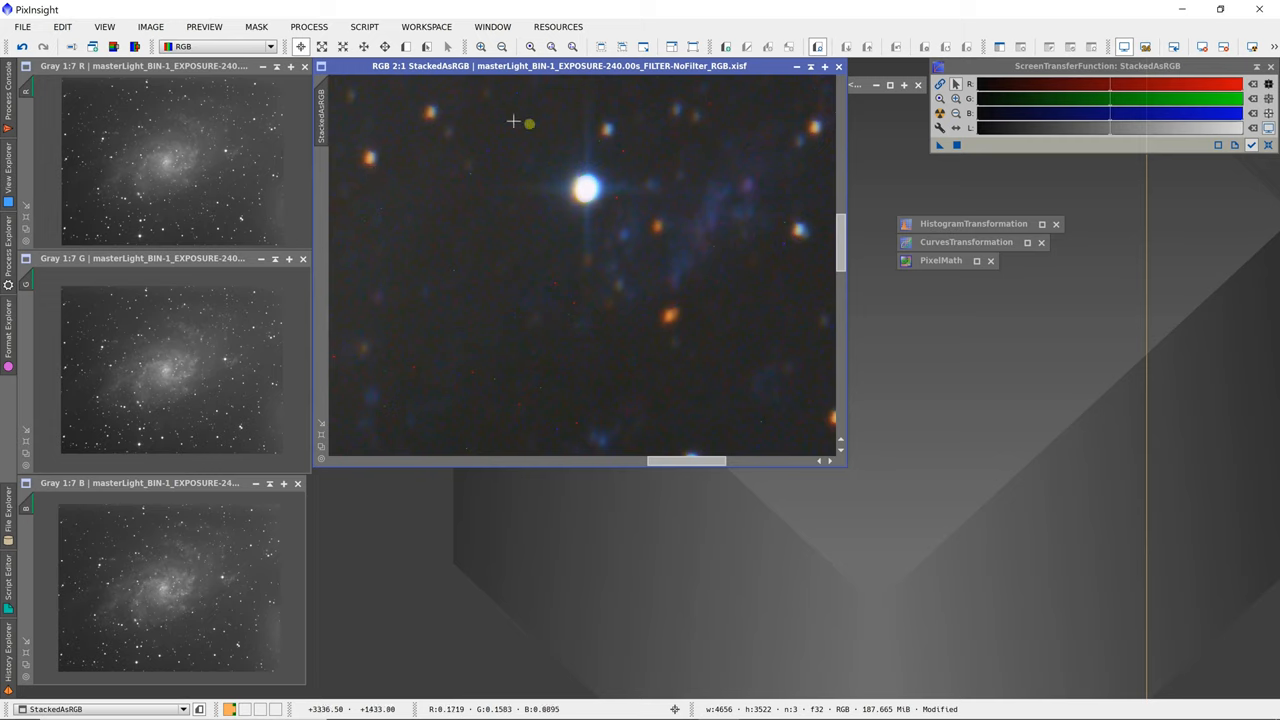
{"action": "mouse_move", "coordinate": [805, 130]}
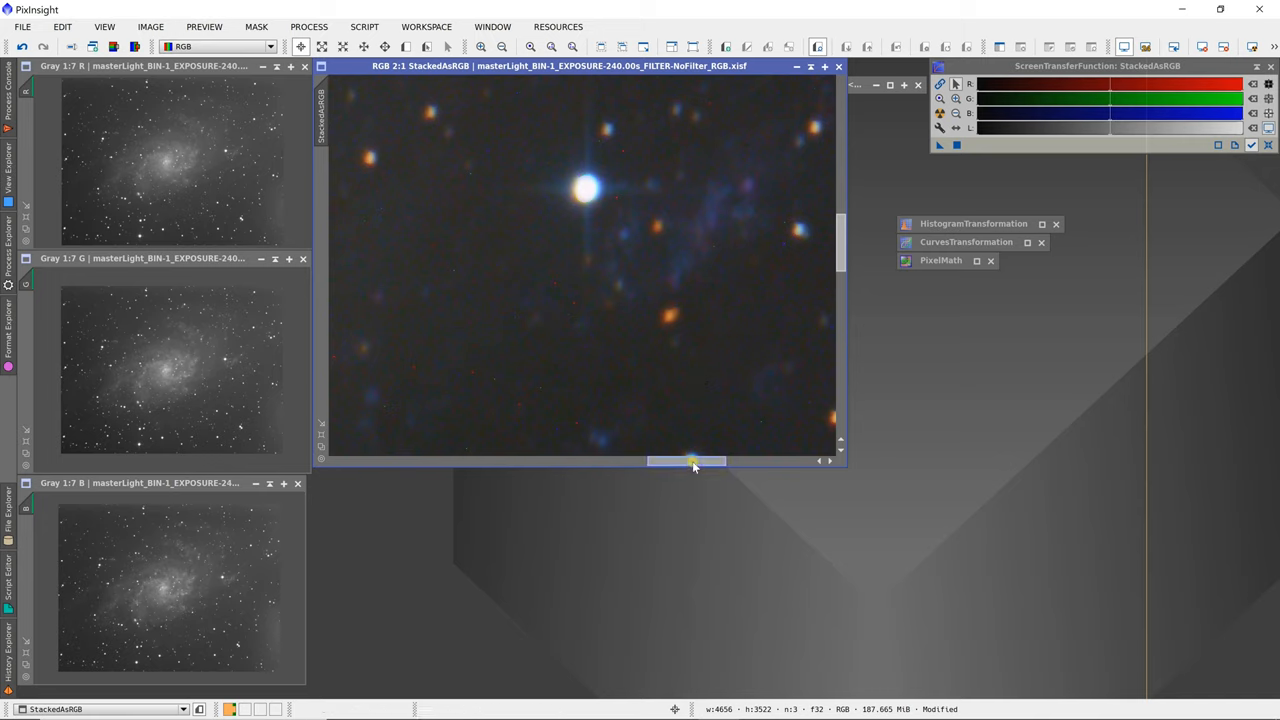
- Launch WeightedBatchPreprocessing and show the calibration settings for the 18 light frames
{"action": "left_click_drag", "start_coordinate": [693, 461], "coordinate": [681, 463]}
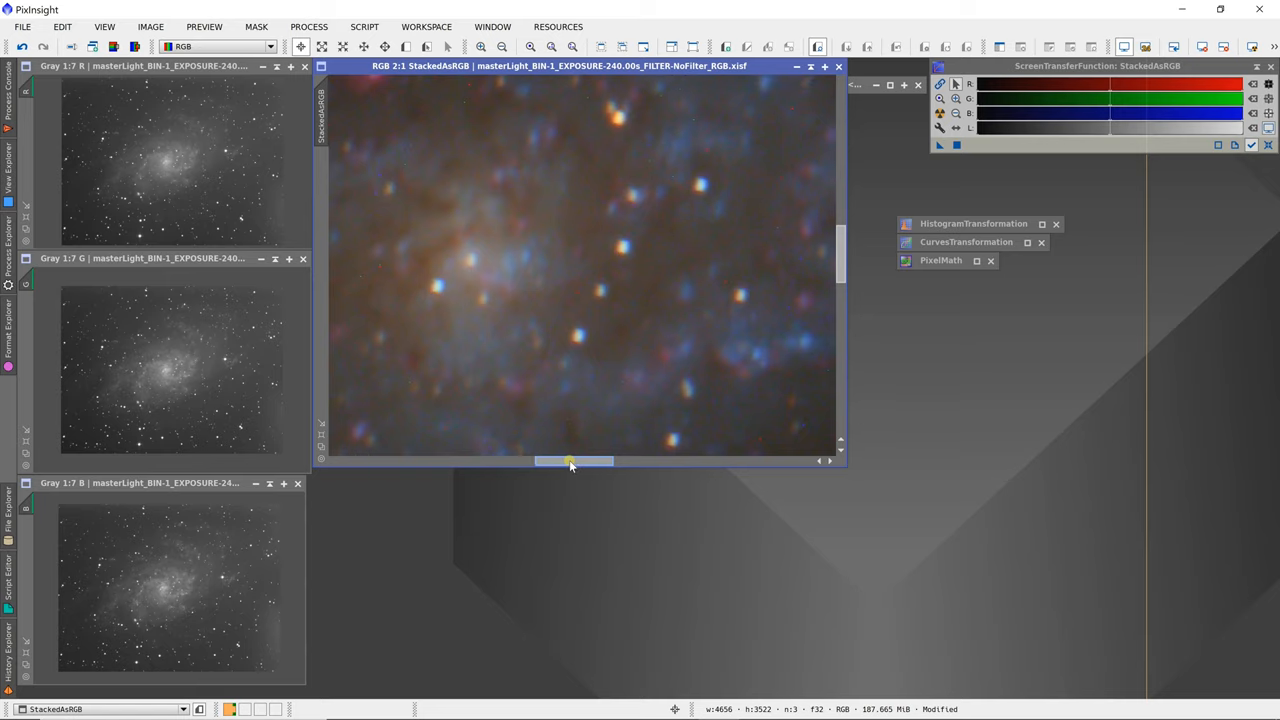
{"action": "left_click_drag", "start_coordinate": [570, 461], "coordinate": [576, 461]}
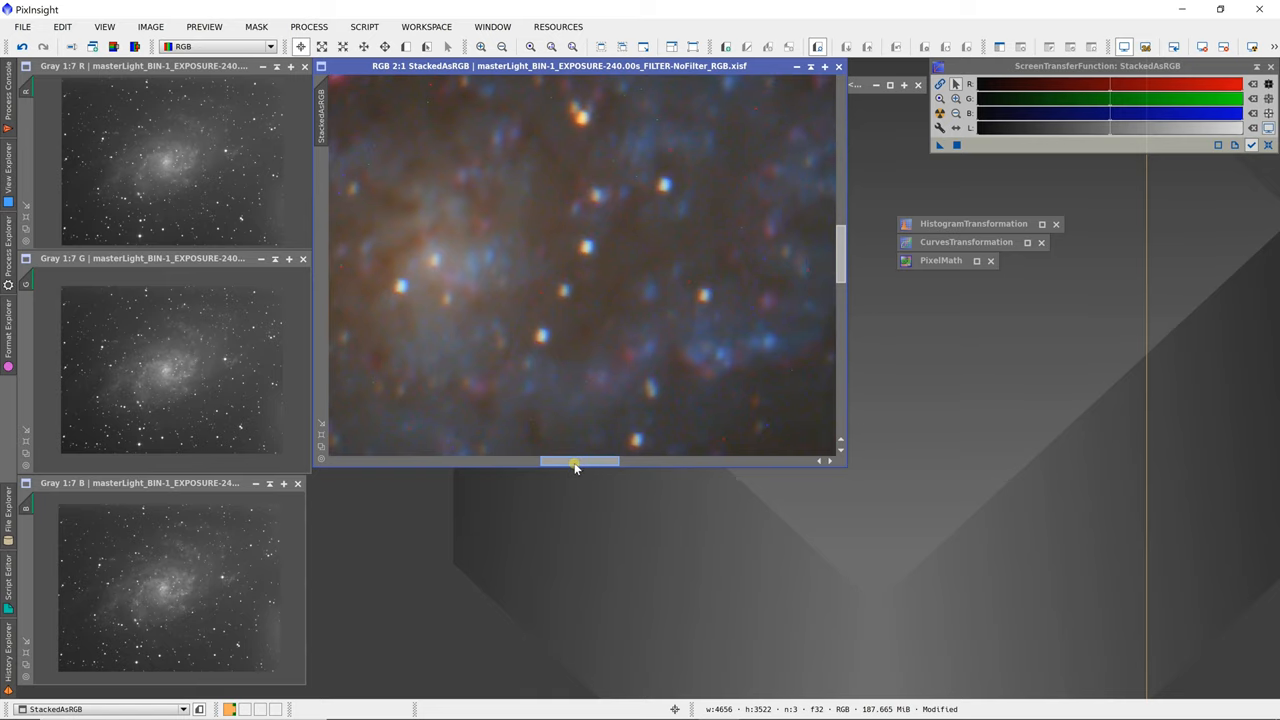
{"action": "left_click_drag", "start_coordinate": [575, 462], "coordinate": [617, 462]}
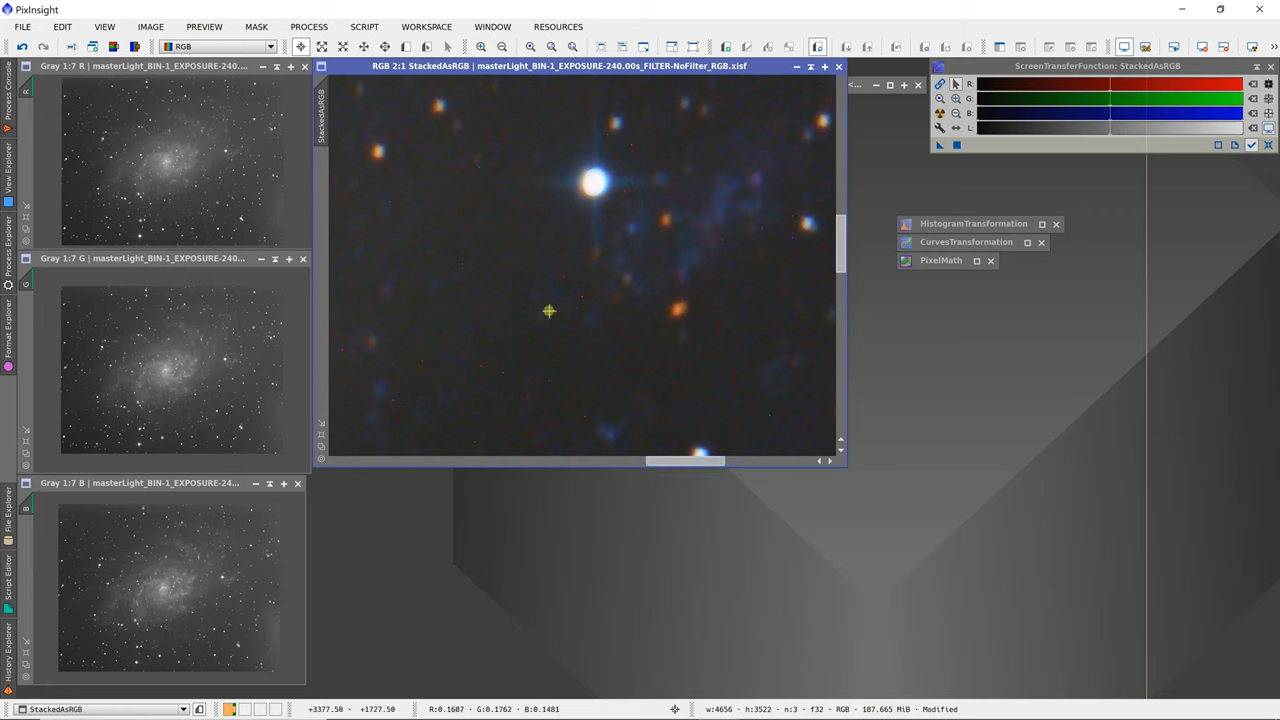
{"action": "mouse_move", "coordinate": [604, 195]}
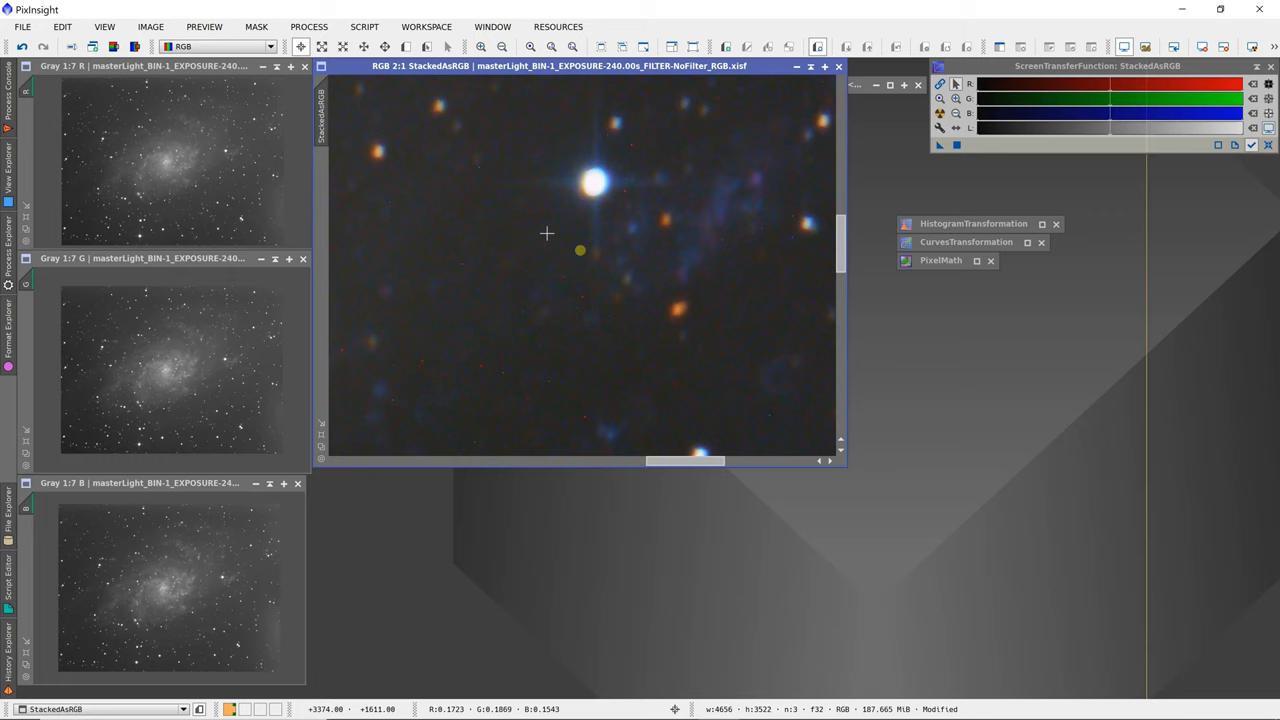
{"action": "mouse_move", "coordinate": [524, 153]}
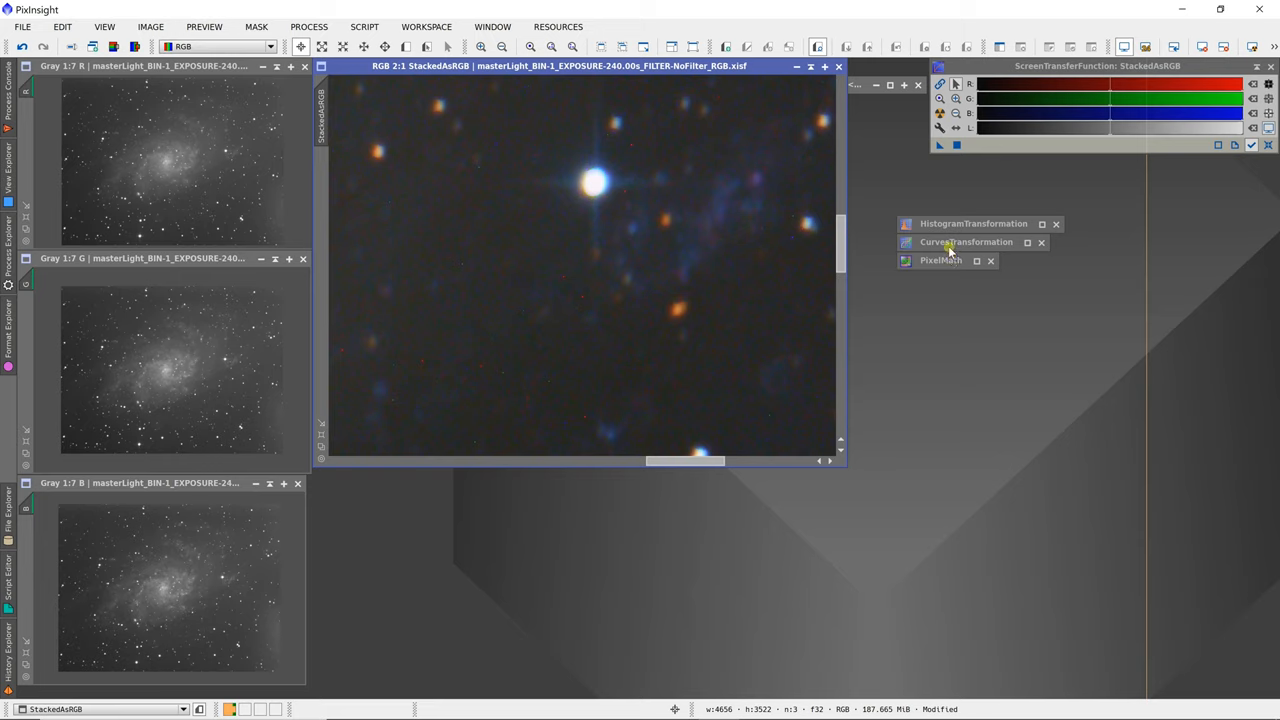
{"action": "mouse_move", "coordinate": [793, 243]}
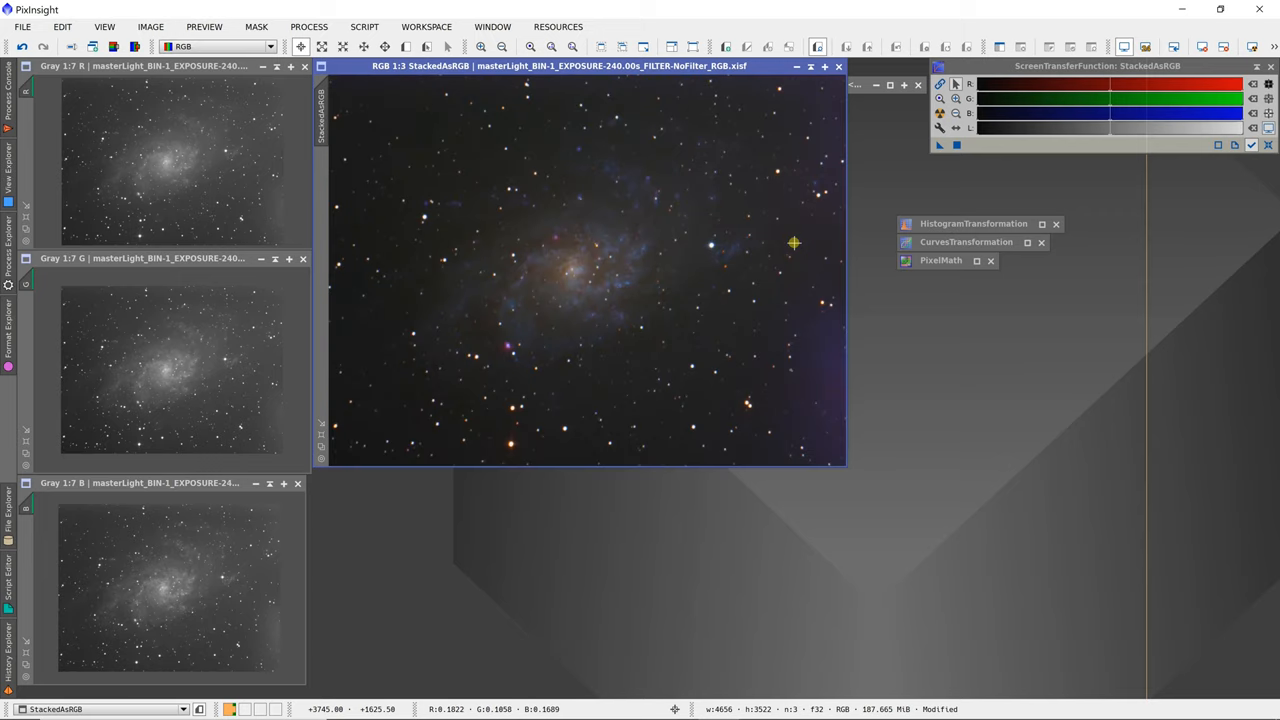
{"action": "mouse_move", "coordinate": [694, 337]}
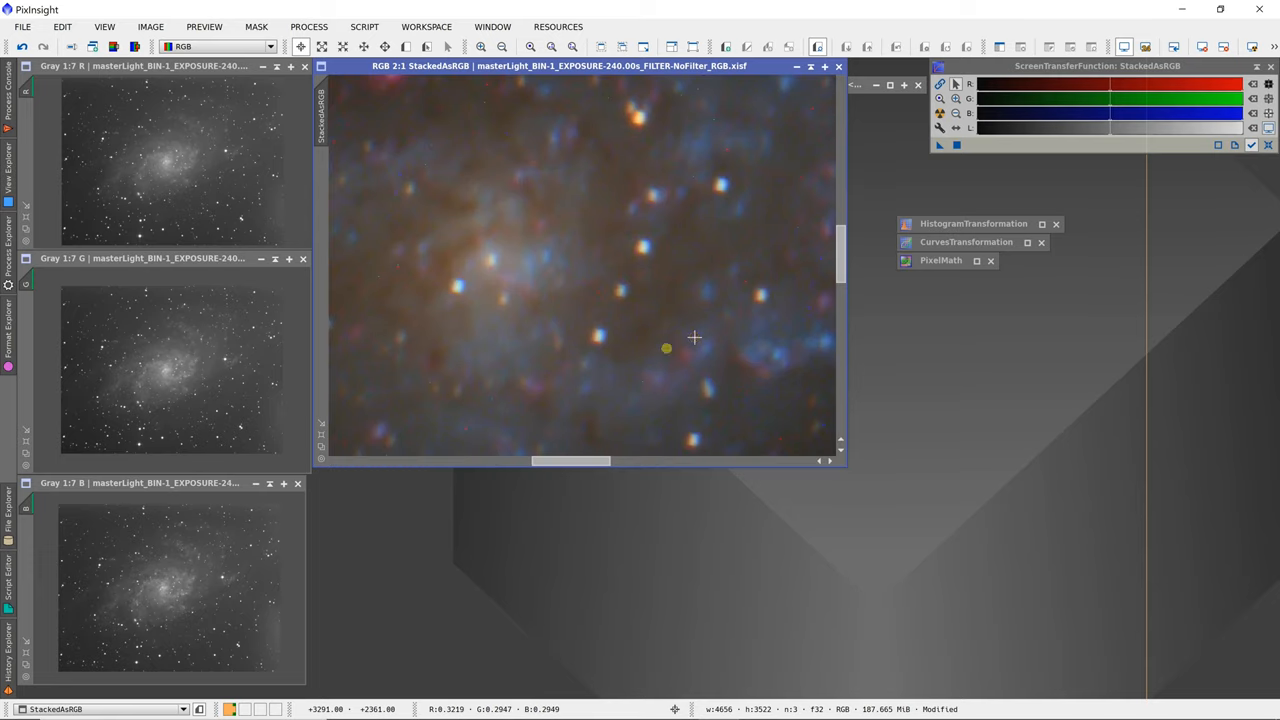
{"action": "left_click_drag", "start_coordinate": [570, 461], "coordinate": [625, 466]}
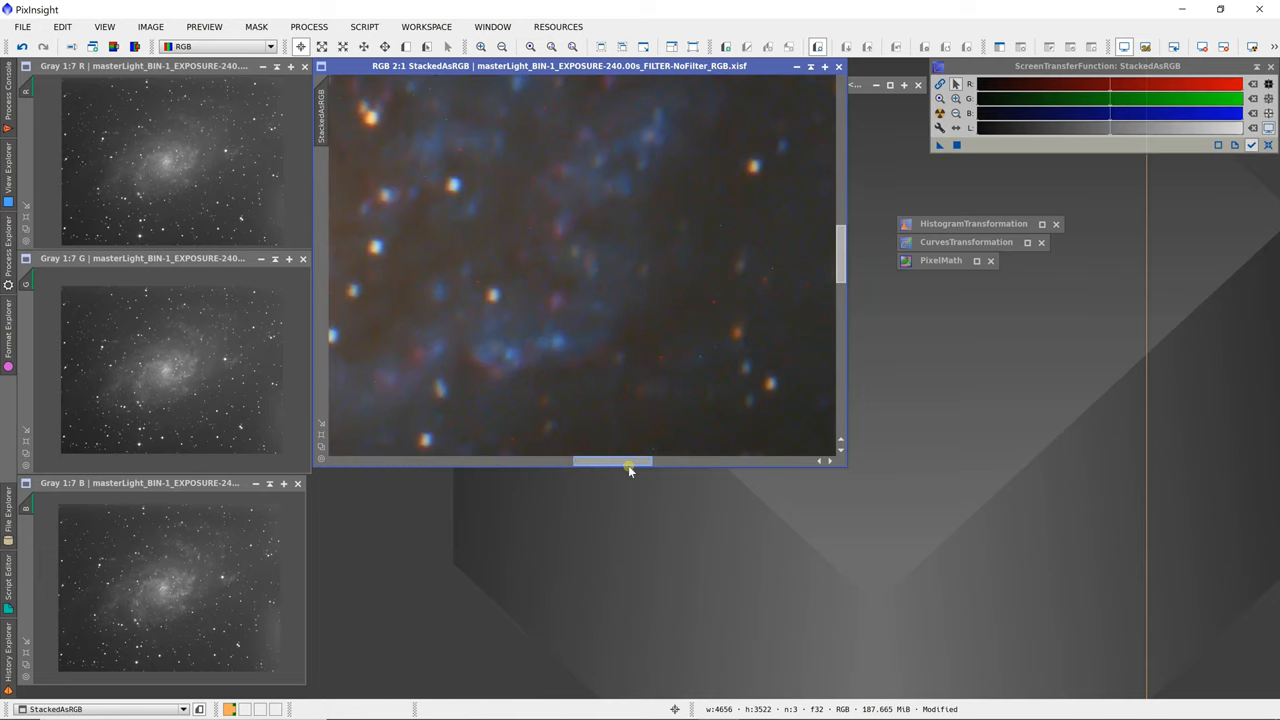
{"action": "left_click_drag", "start_coordinate": [625, 463], "coordinate": [670, 463]}
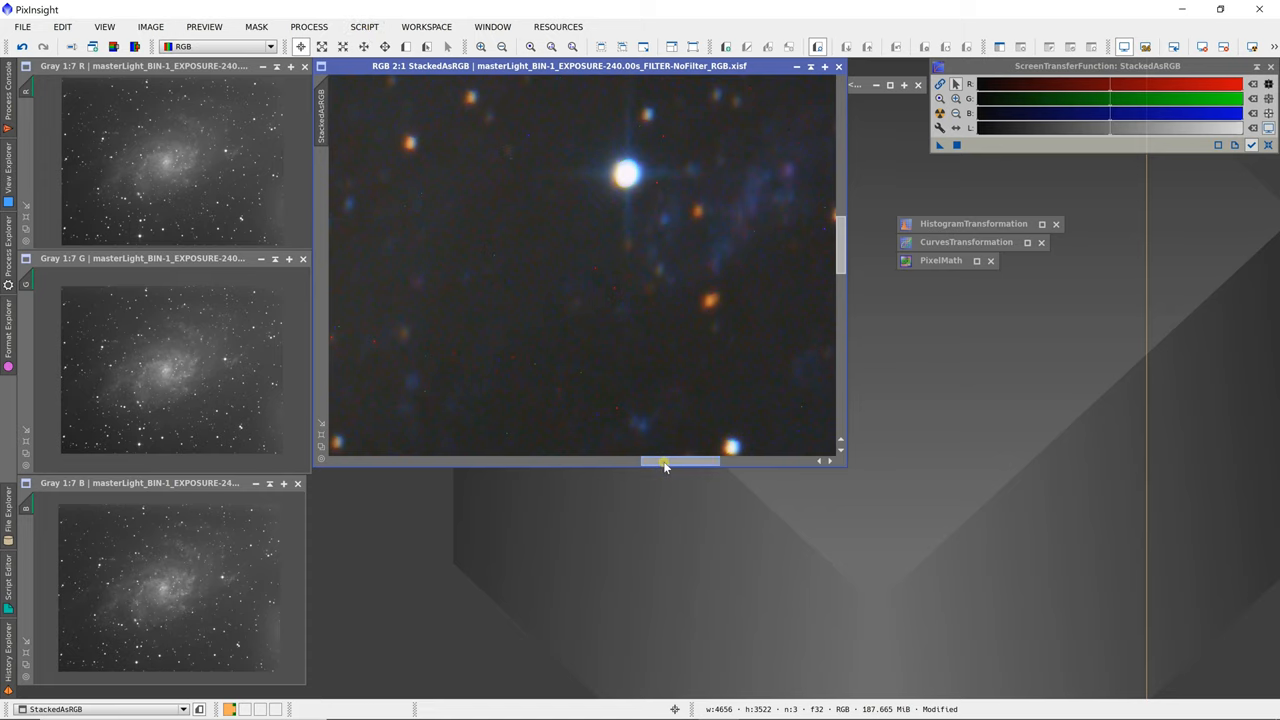
{"action": "left_click_drag", "start_coordinate": [665, 461], "coordinate": [683, 461]}
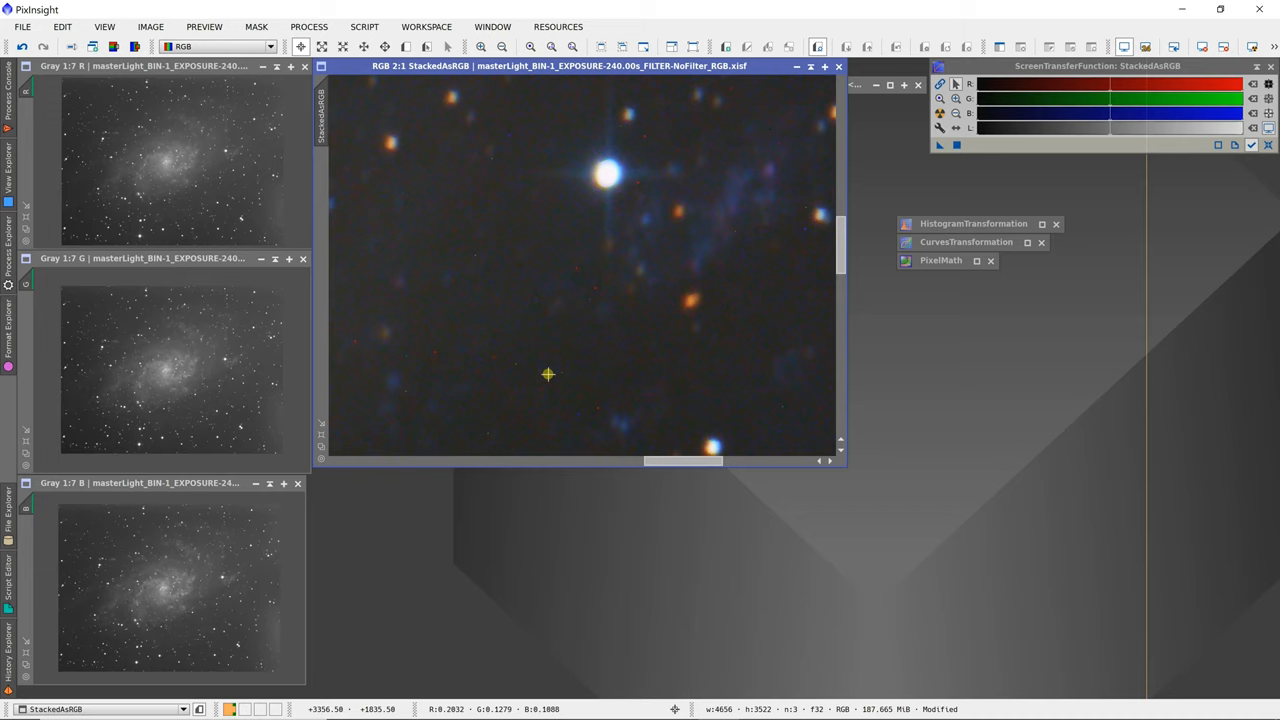
{"action": "mouse_move", "coordinate": [589, 380]}
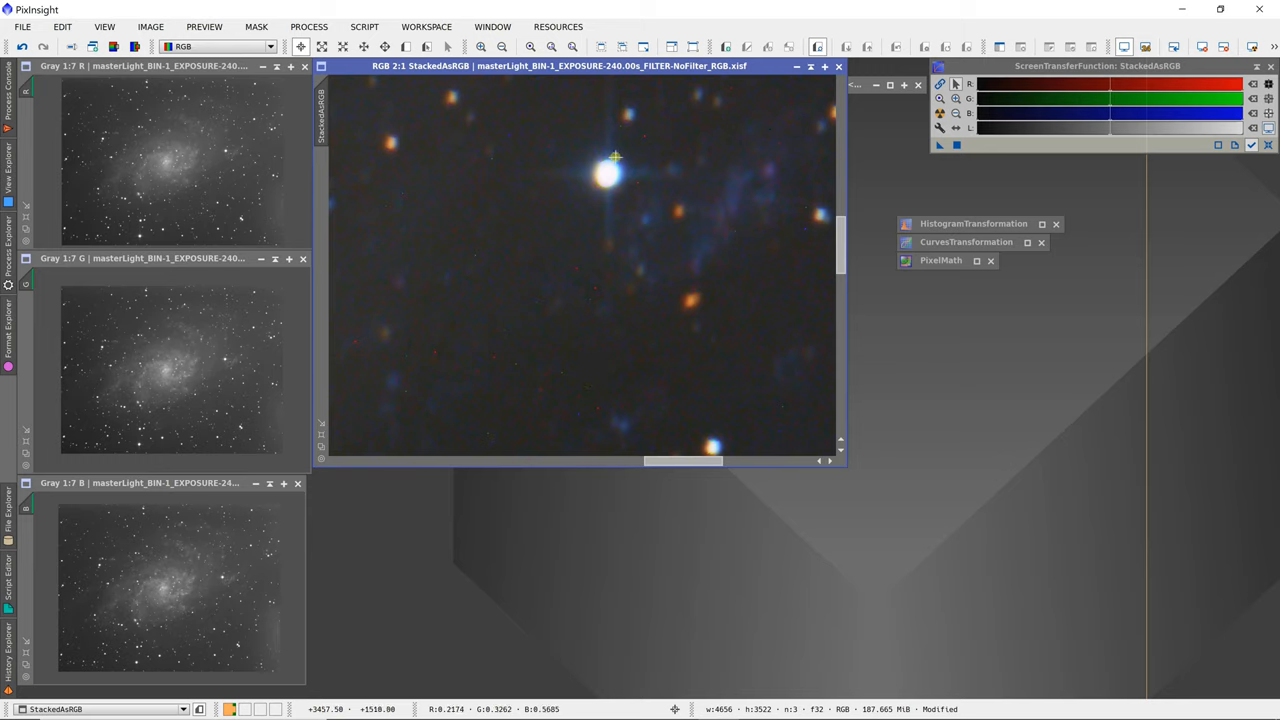
{"action": "mouse_move", "coordinate": [492, 150]}
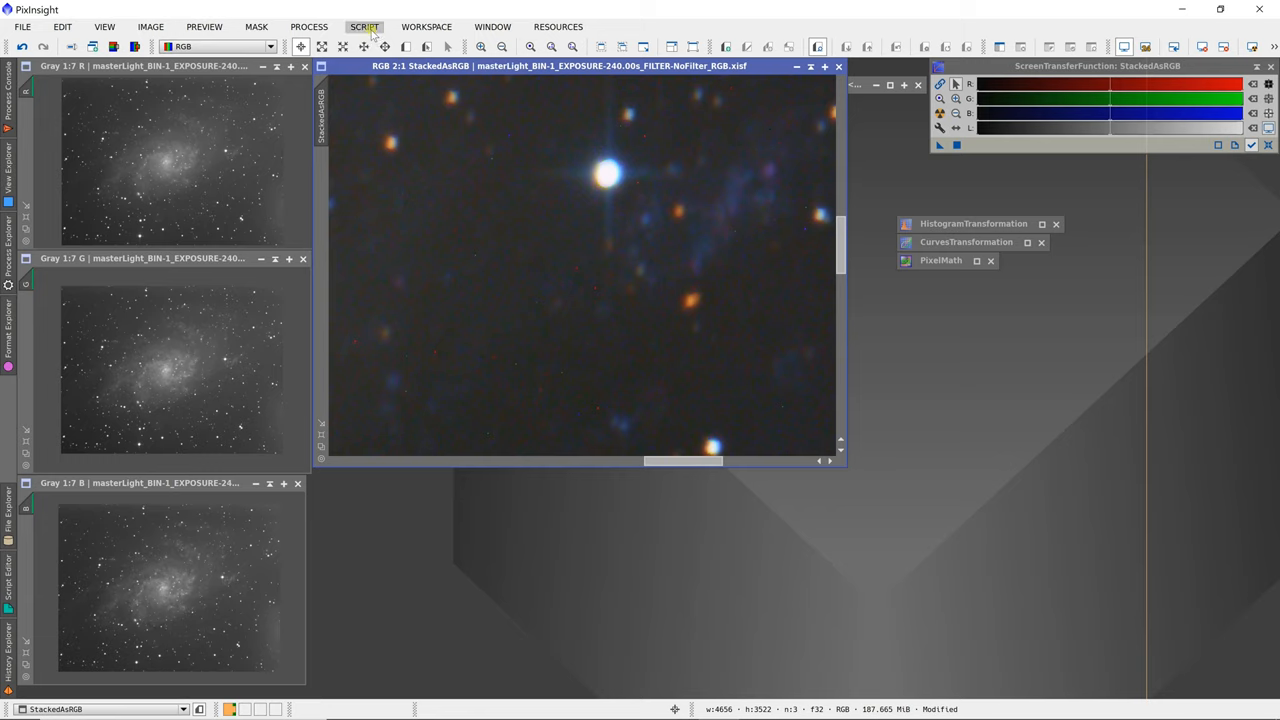
{"action": "left_click", "coordinate": [364, 26]}
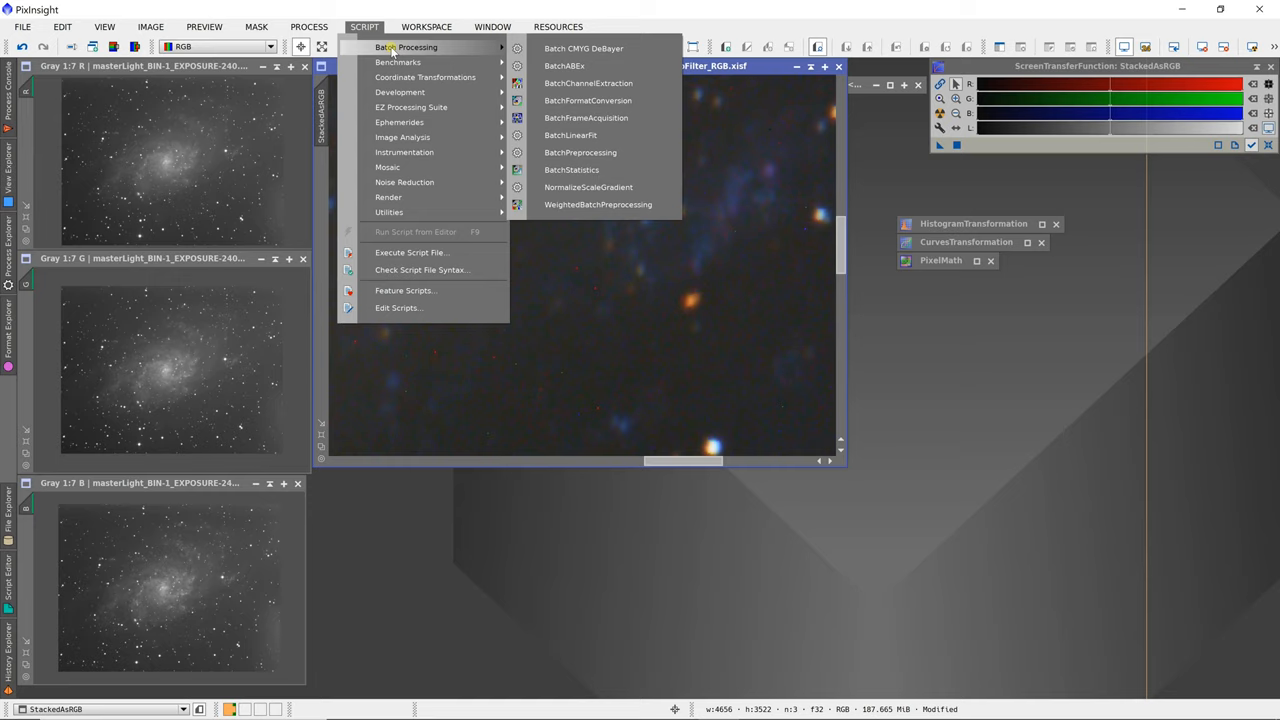
{"action": "mouse_move", "coordinate": [598, 204]}
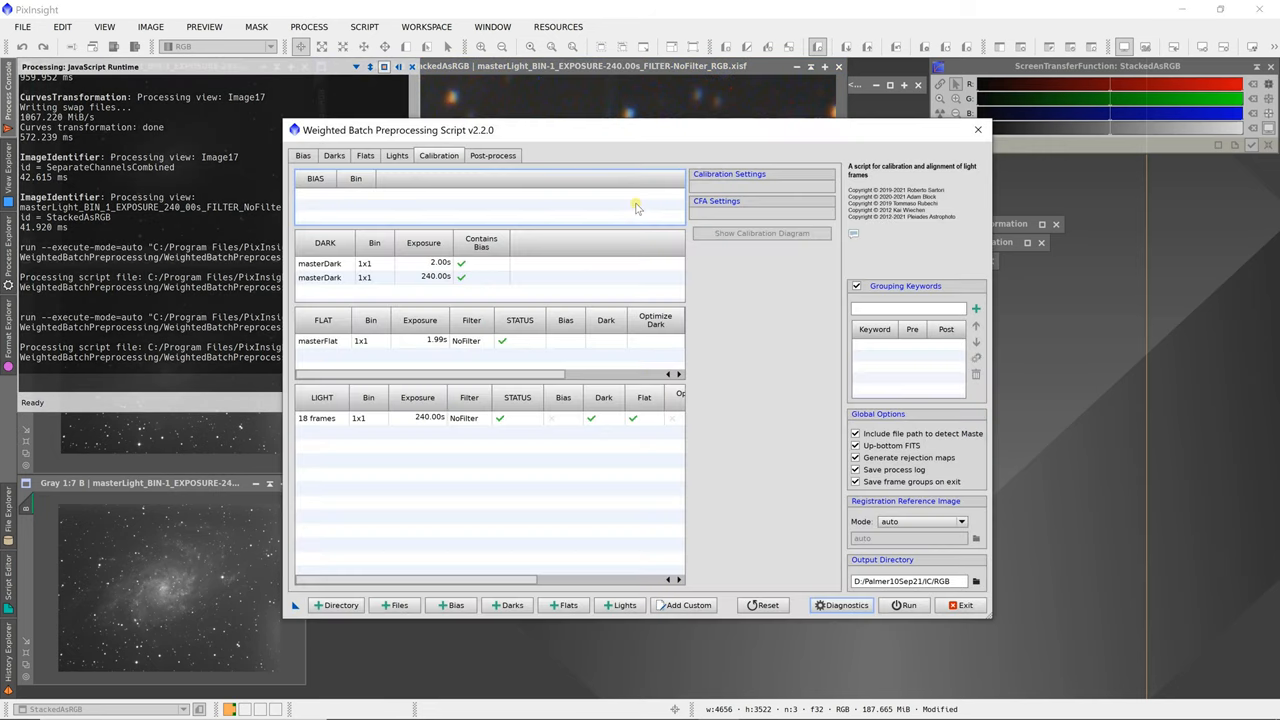
{"action": "mouse_move", "coordinate": [355, 318]}
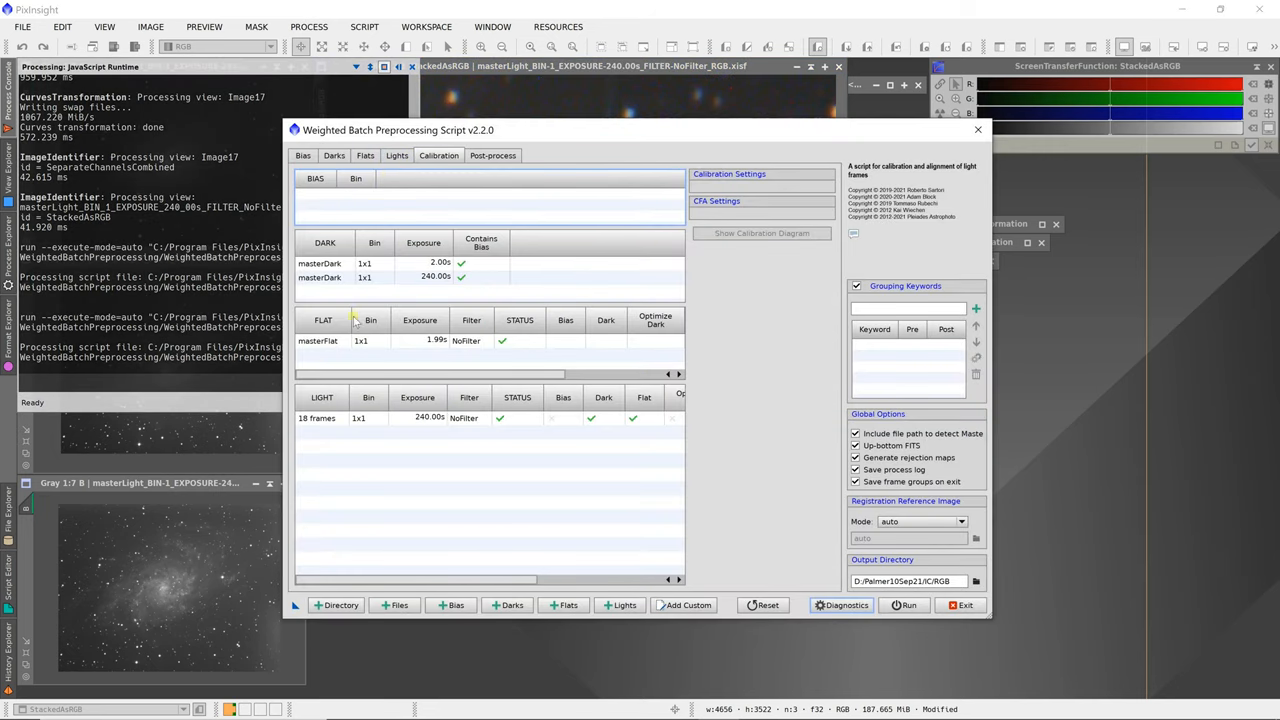
{"action": "left_click", "coordinate": [318, 418]}
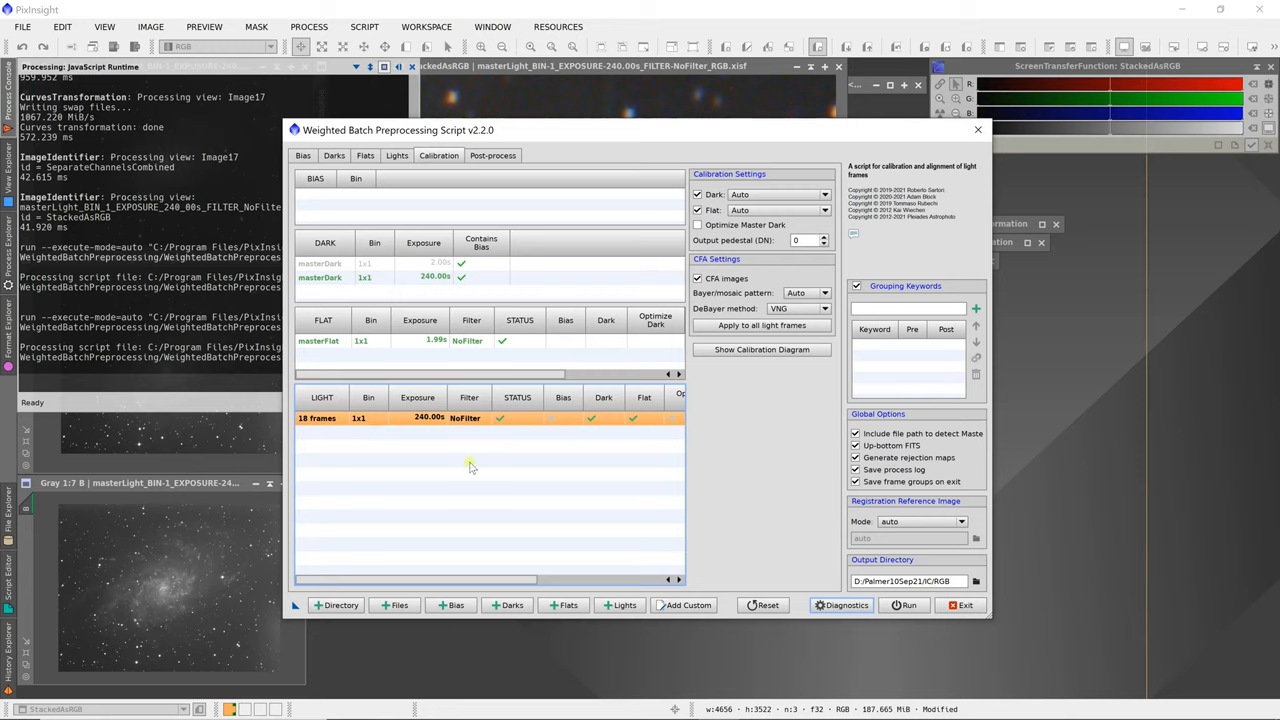
{"action": "mouse_move", "coordinate": [696, 340]}
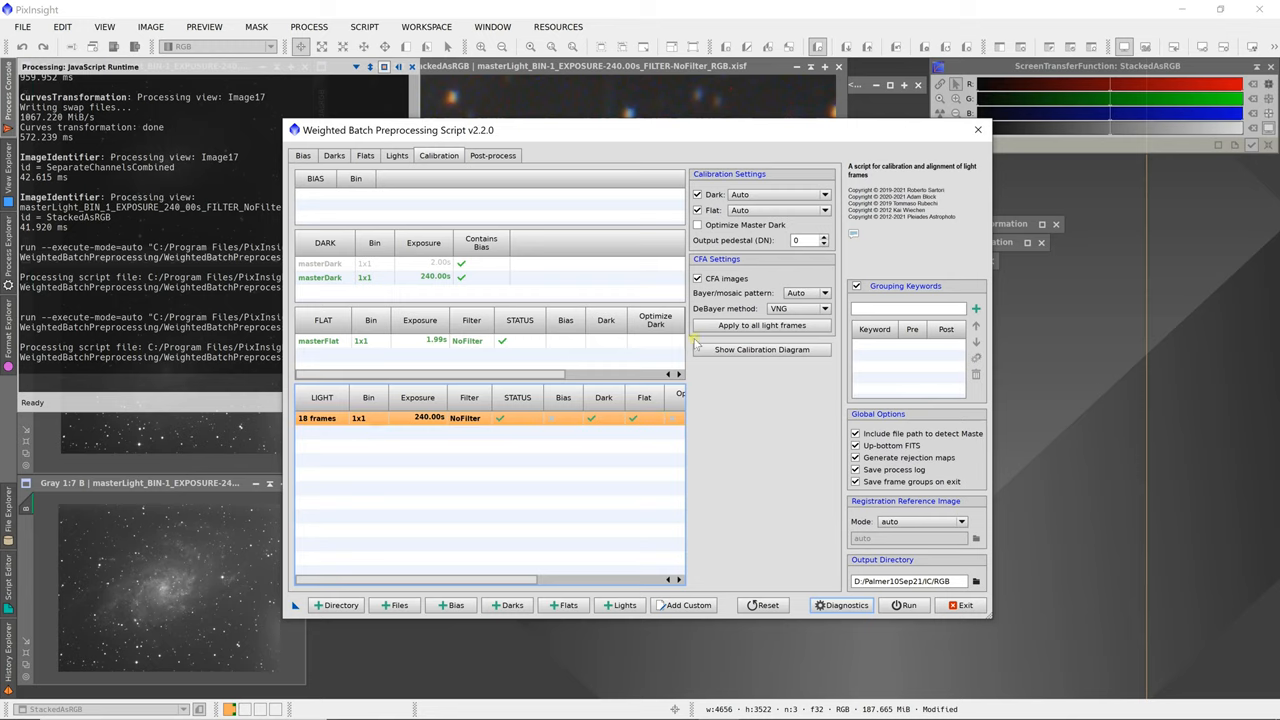
{"action": "mouse_move", "coordinate": [527, 412]}
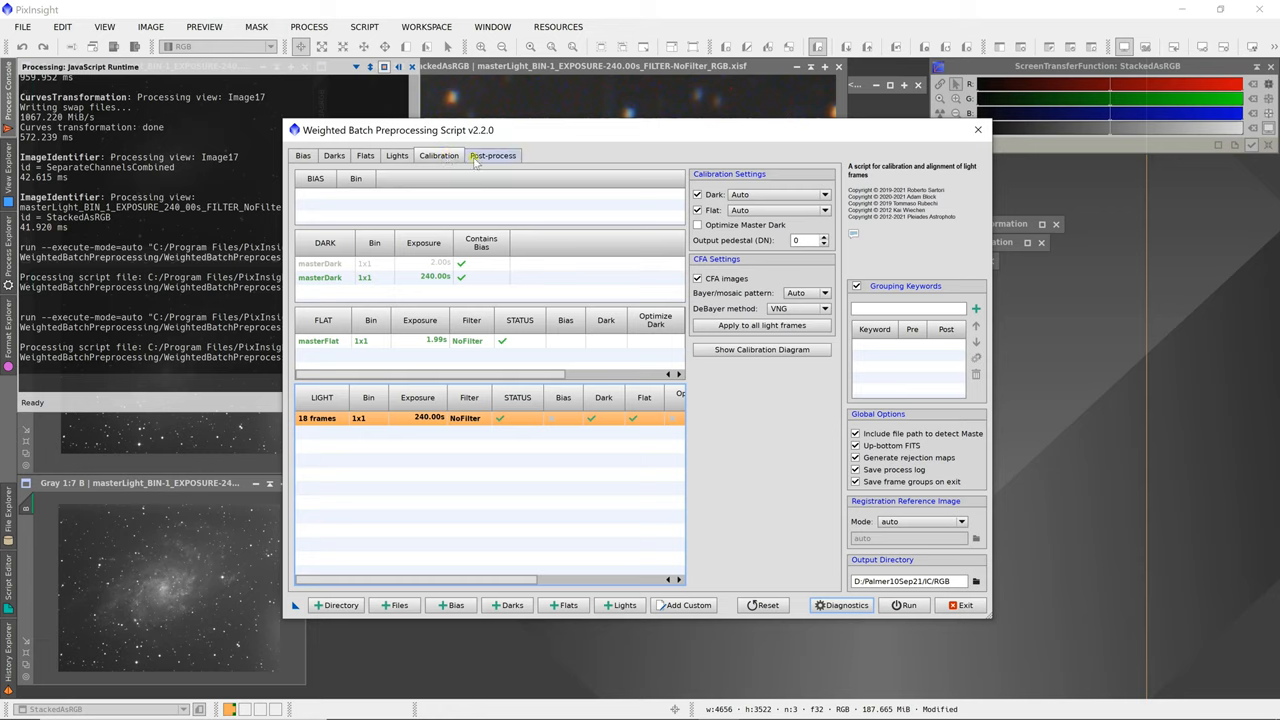
- On the Post-process tab, set Debayer to Separate RGB channels
{"action": "left_click", "coordinate": [492, 155]}
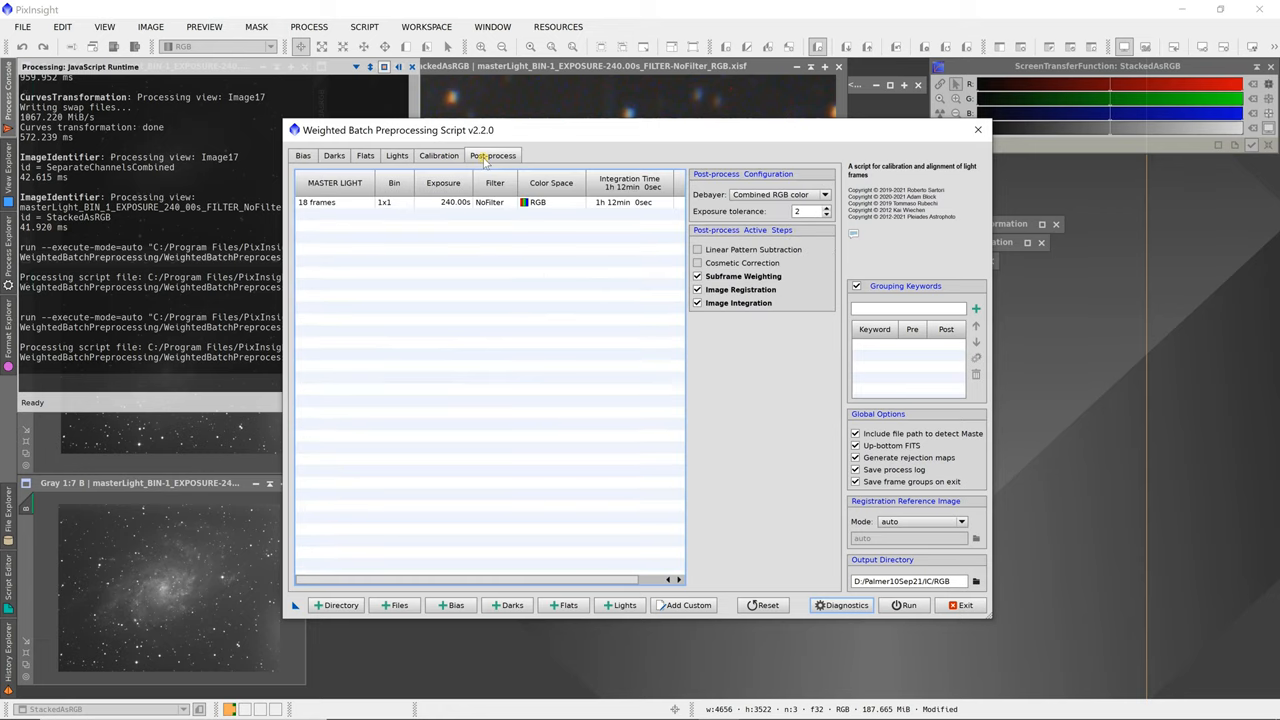
{"action": "mouse_move", "coordinate": [519, 162]}
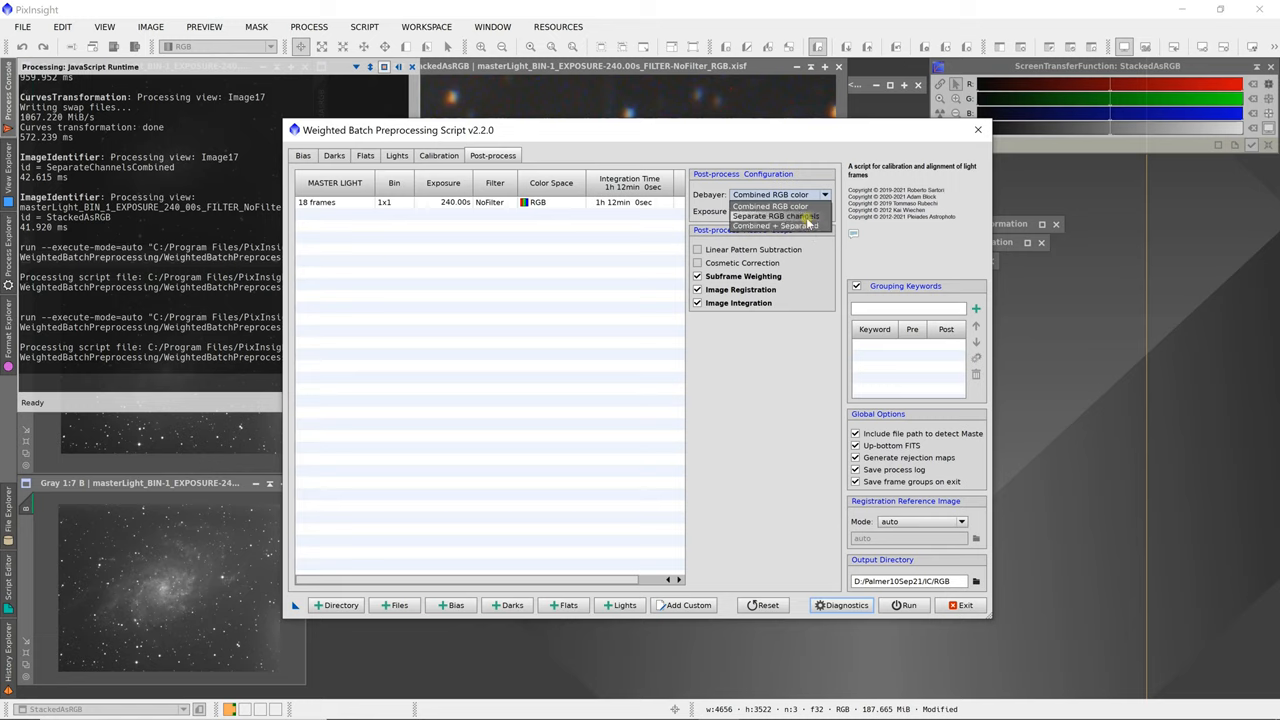
{"action": "left_click", "coordinate": [775, 216]}
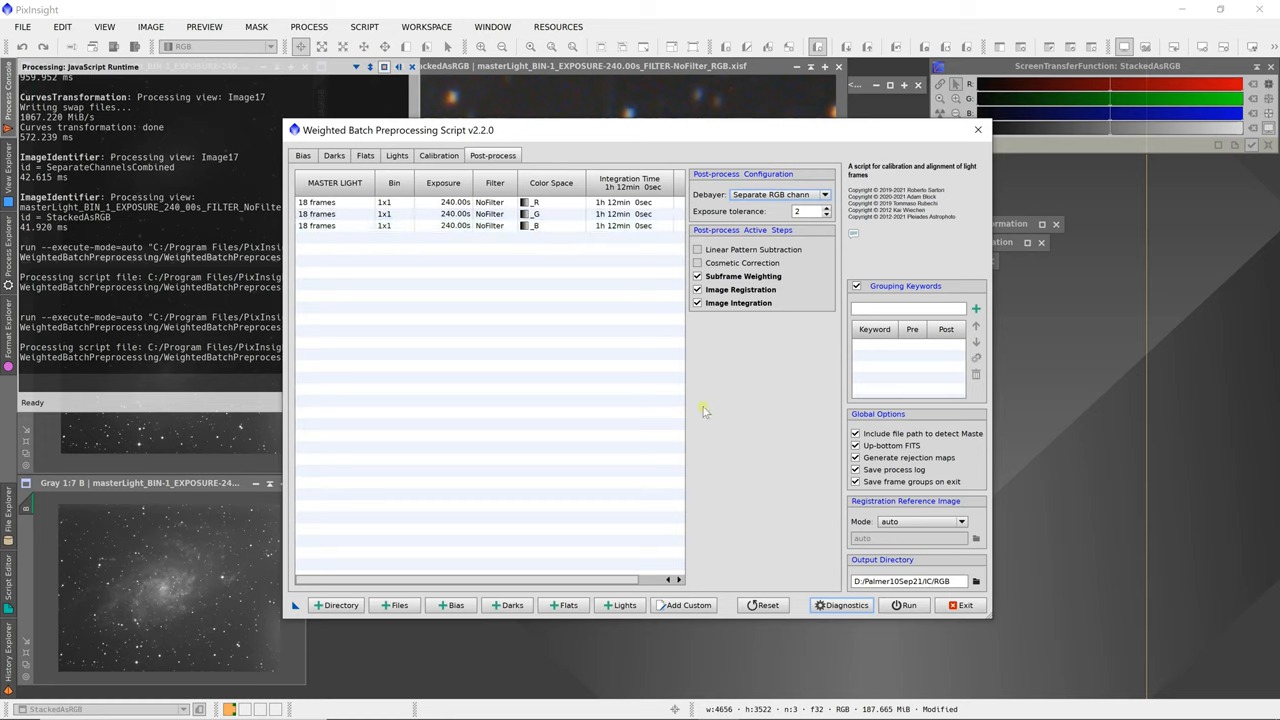
{"action": "mouse_move", "coordinate": [928, 628]}
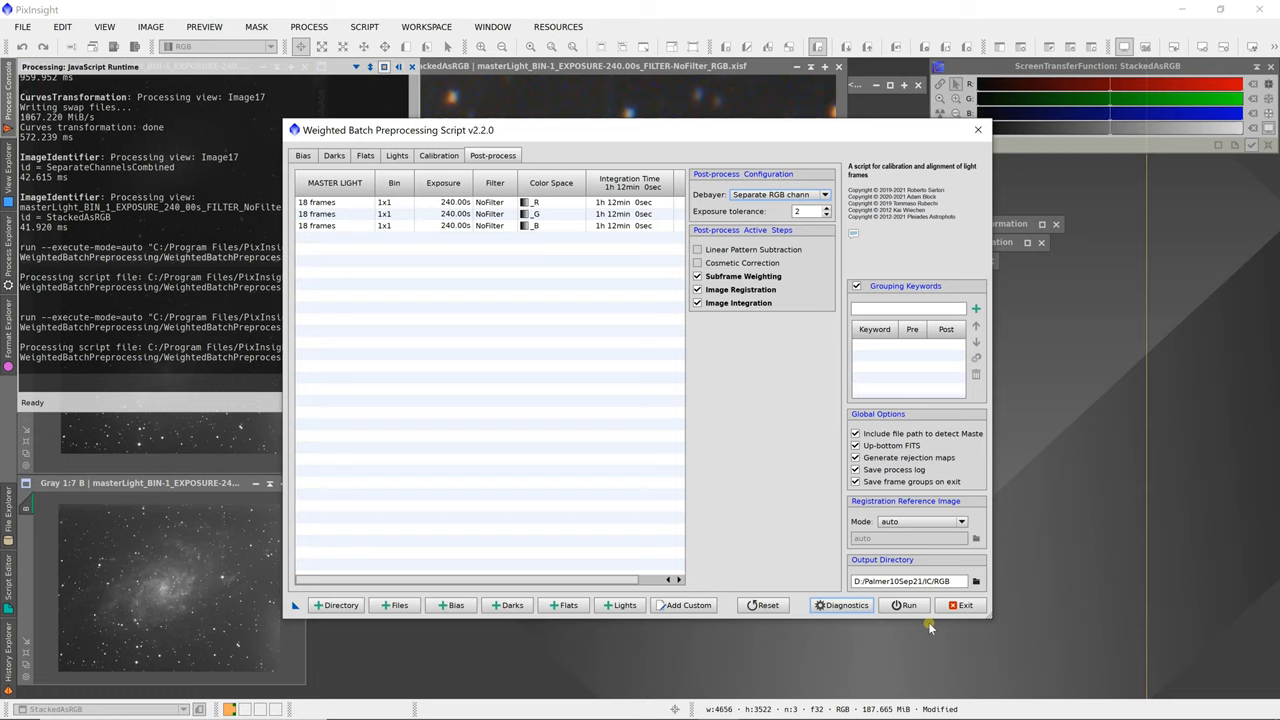
- Exit the Weighted Batch Preprocessing Script dialog
{"action": "left_click", "coordinate": [963, 604]}
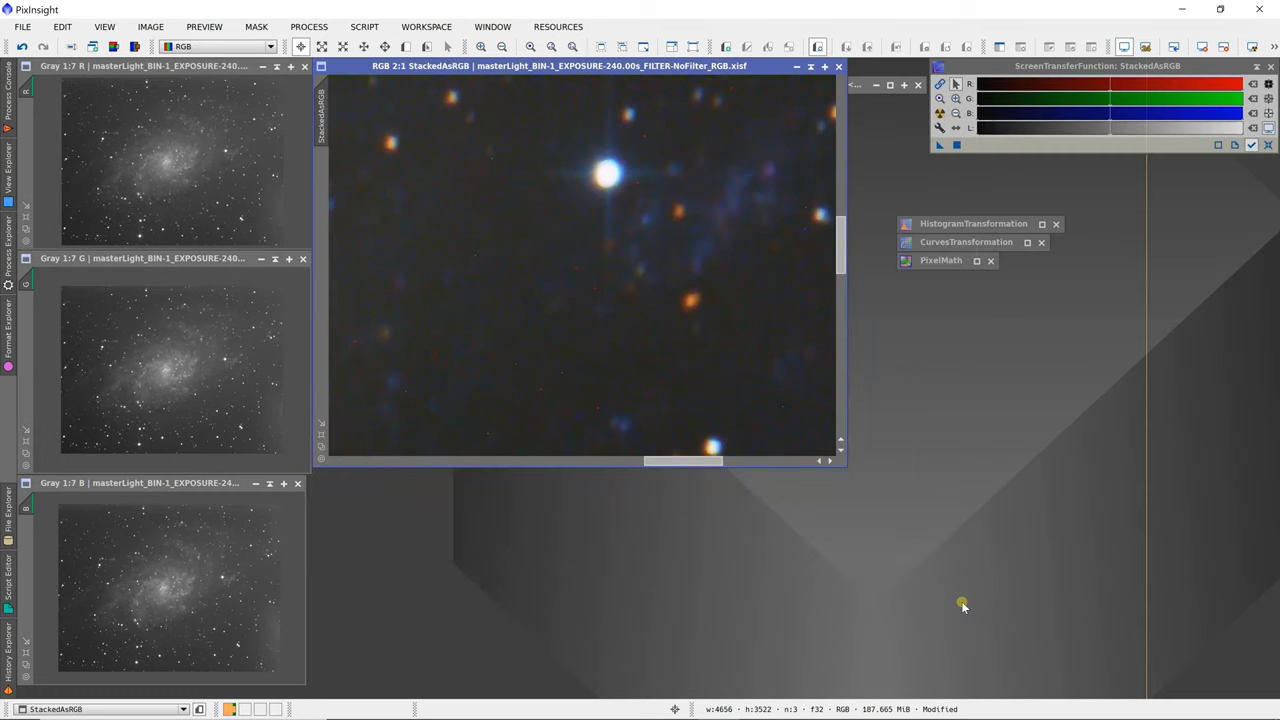
{"action": "mouse_move", "coordinate": [270, 188]}
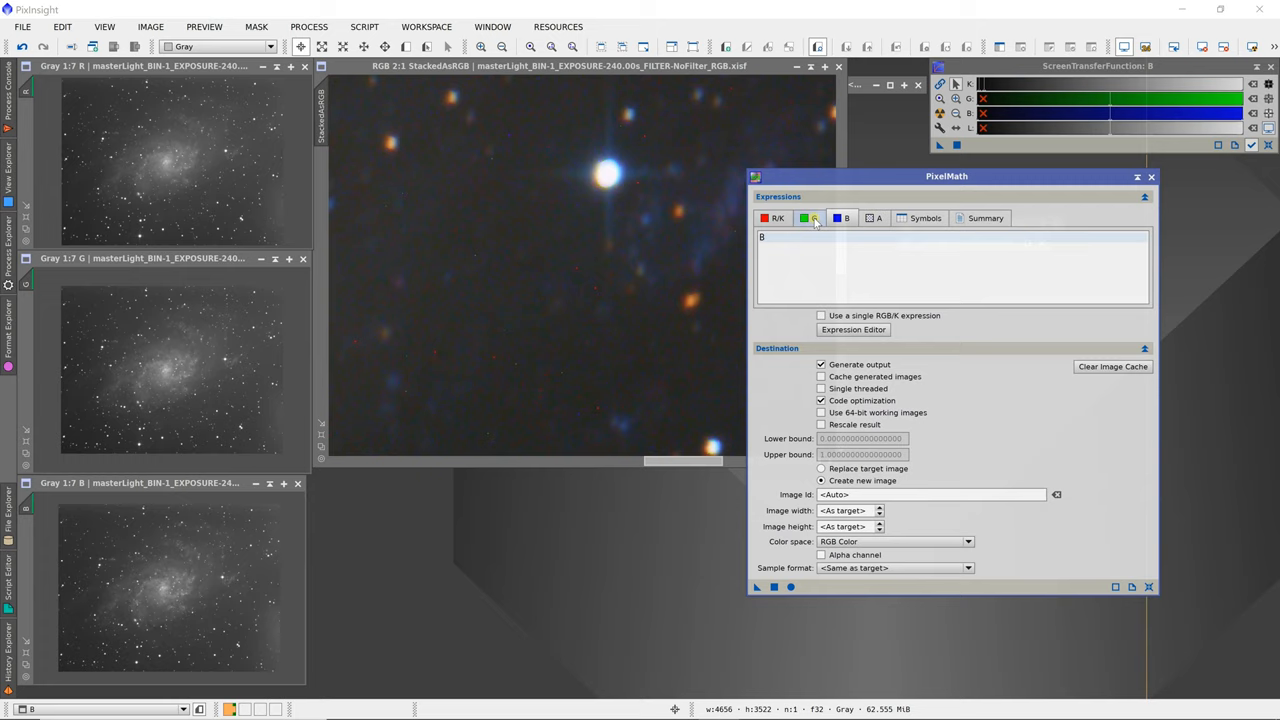
- Review the PixelMath channel expressions, then close the expressions window
{"action": "left_click", "coordinate": [803, 218]}
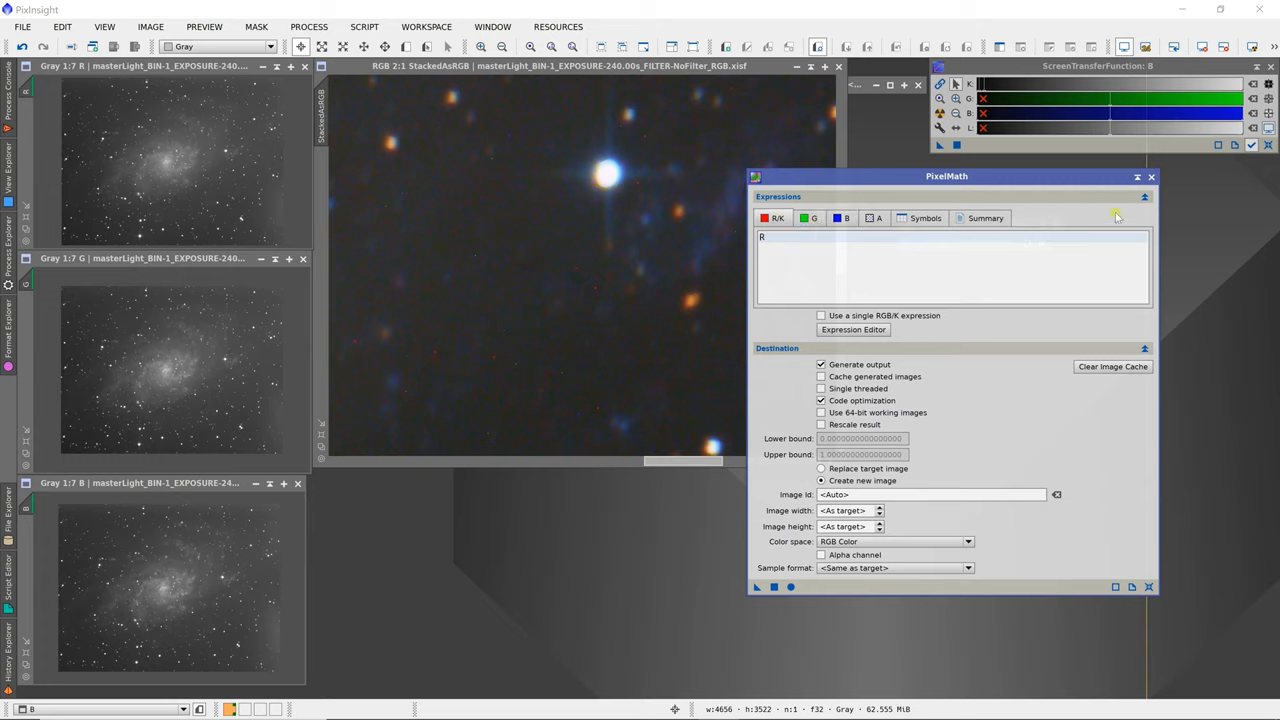
{"action": "left_click", "coordinate": [1151, 177]}
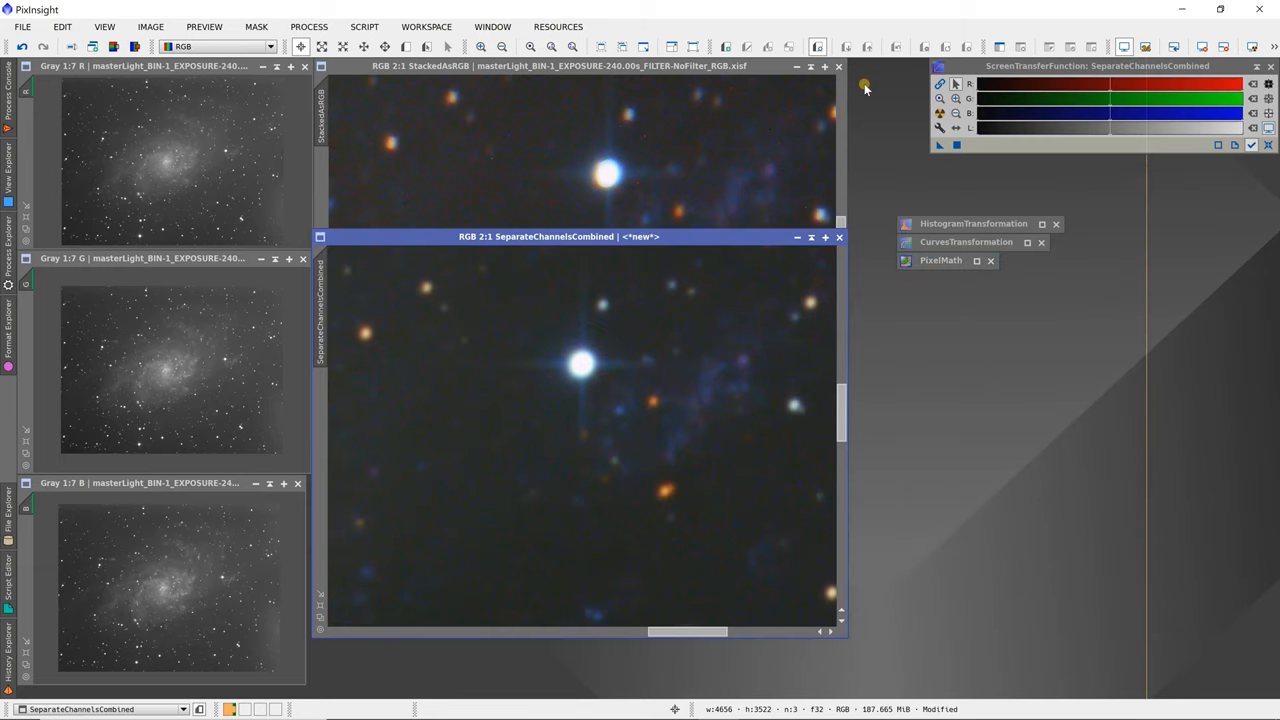
{"action": "mouse_move", "coordinate": [615, 329]}
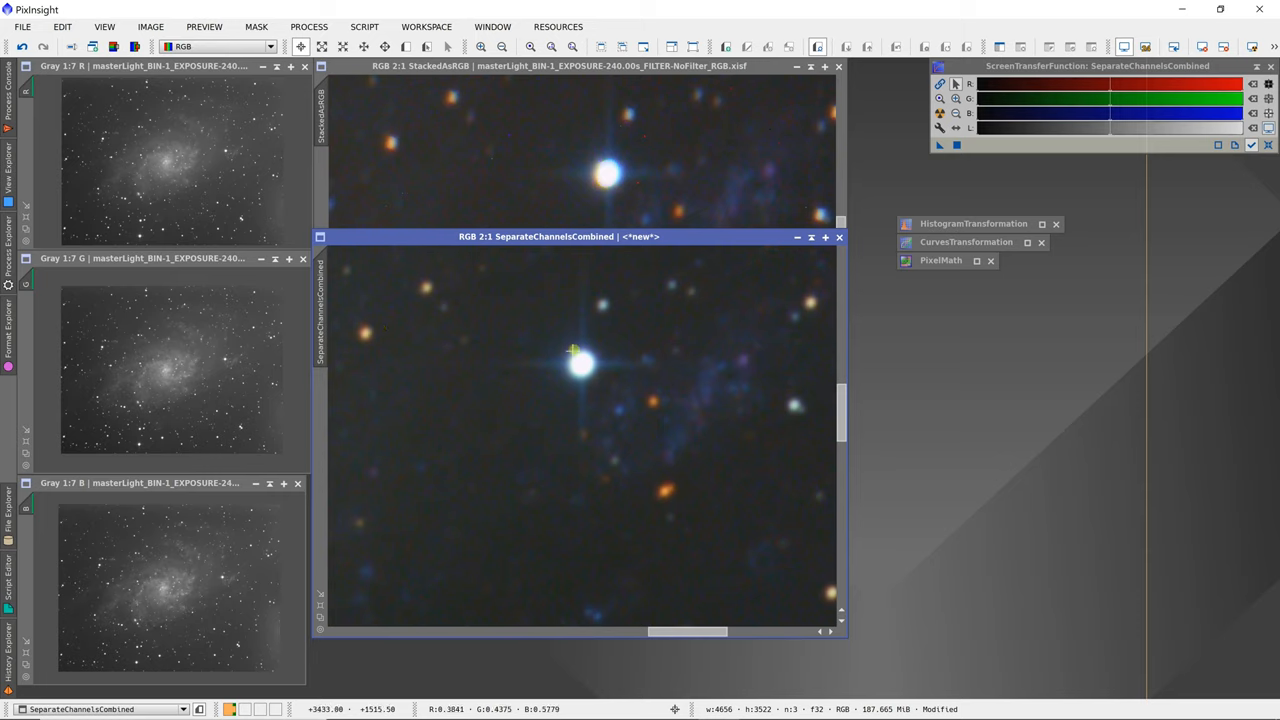
{"action": "mouse_move", "coordinate": [597, 358]}
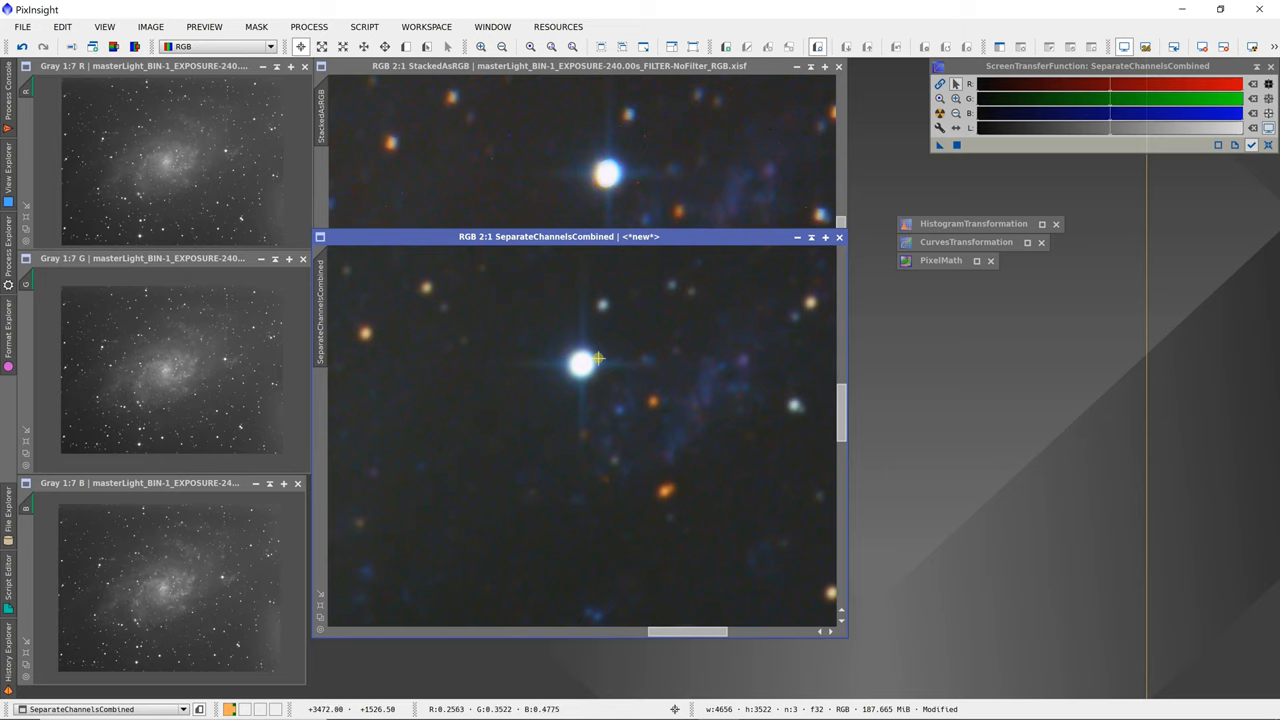
{"action": "mouse_move", "coordinate": [610, 371]}
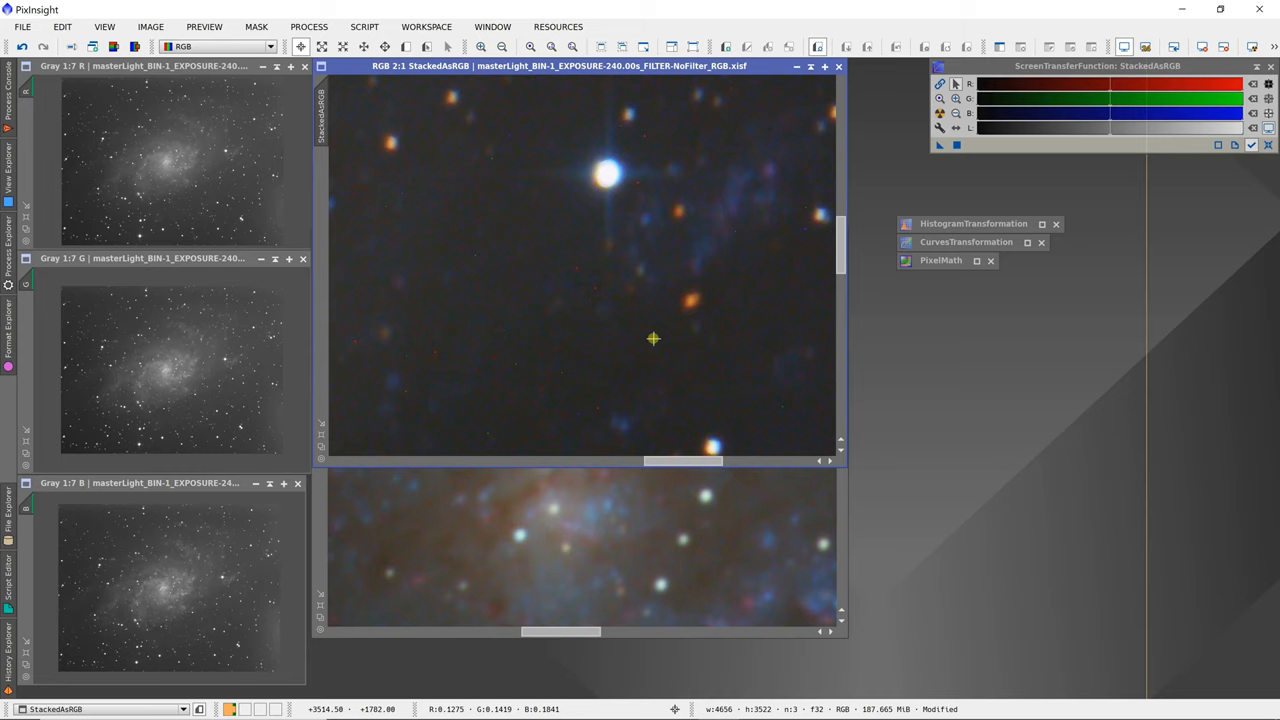
{"action": "left_click_drag", "start_coordinate": [683, 461], "coordinate": [590, 461]}
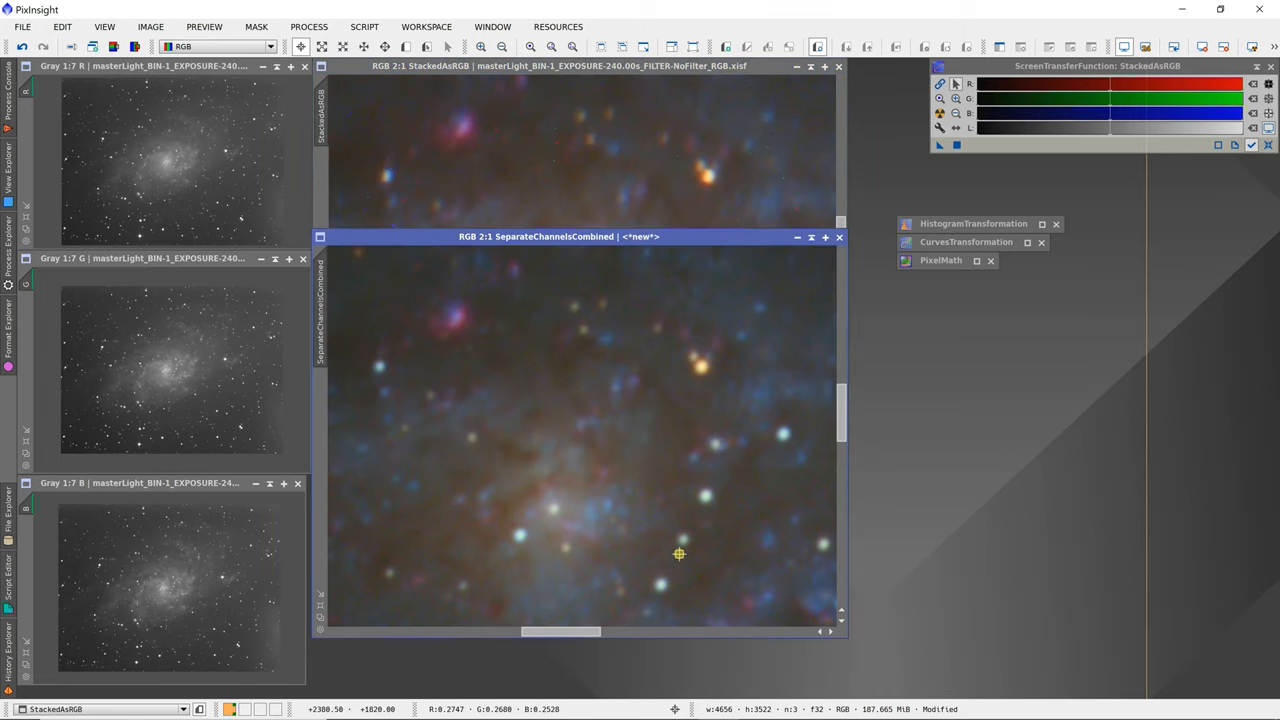
{"action": "left_click_drag", "start_coordinate": [559, 236], "coordinate": [762, 283]}
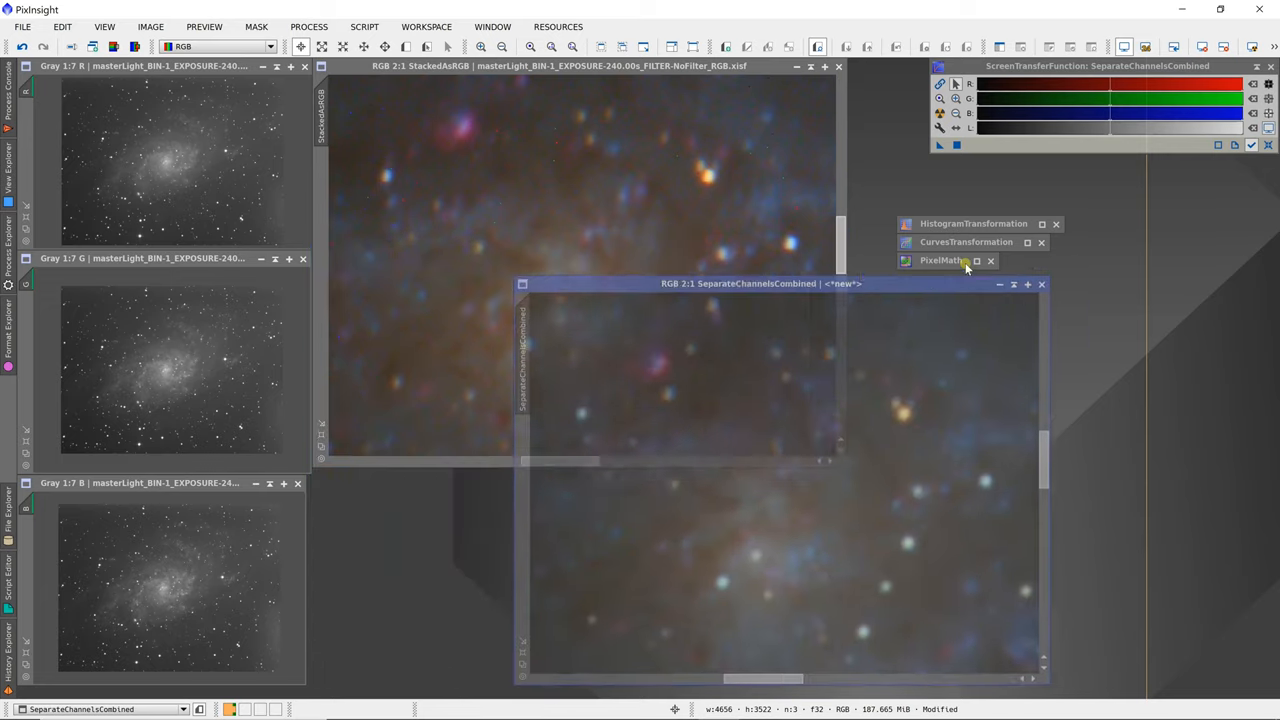
{"action": "left_click_drag", "start_coordinate": [762, 283], "coordinate": [1000, 283]}
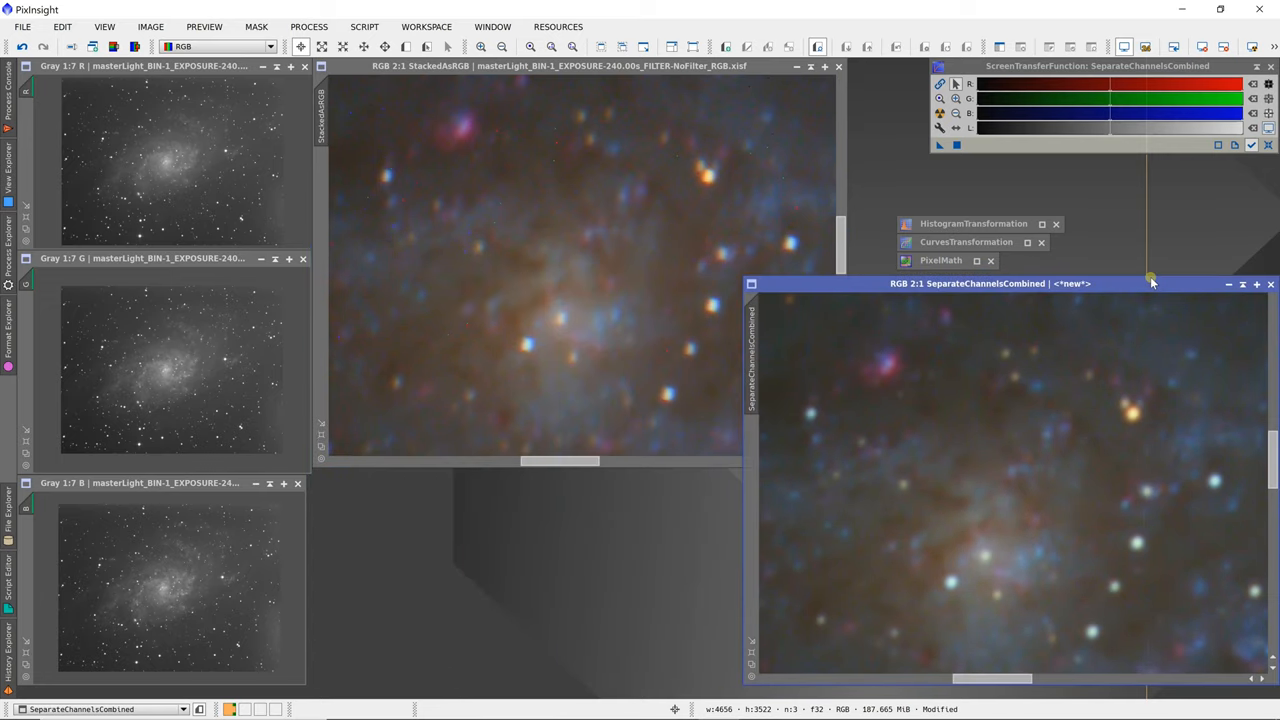
{"action": "mouse_move", "coordinate": [983, 566]}
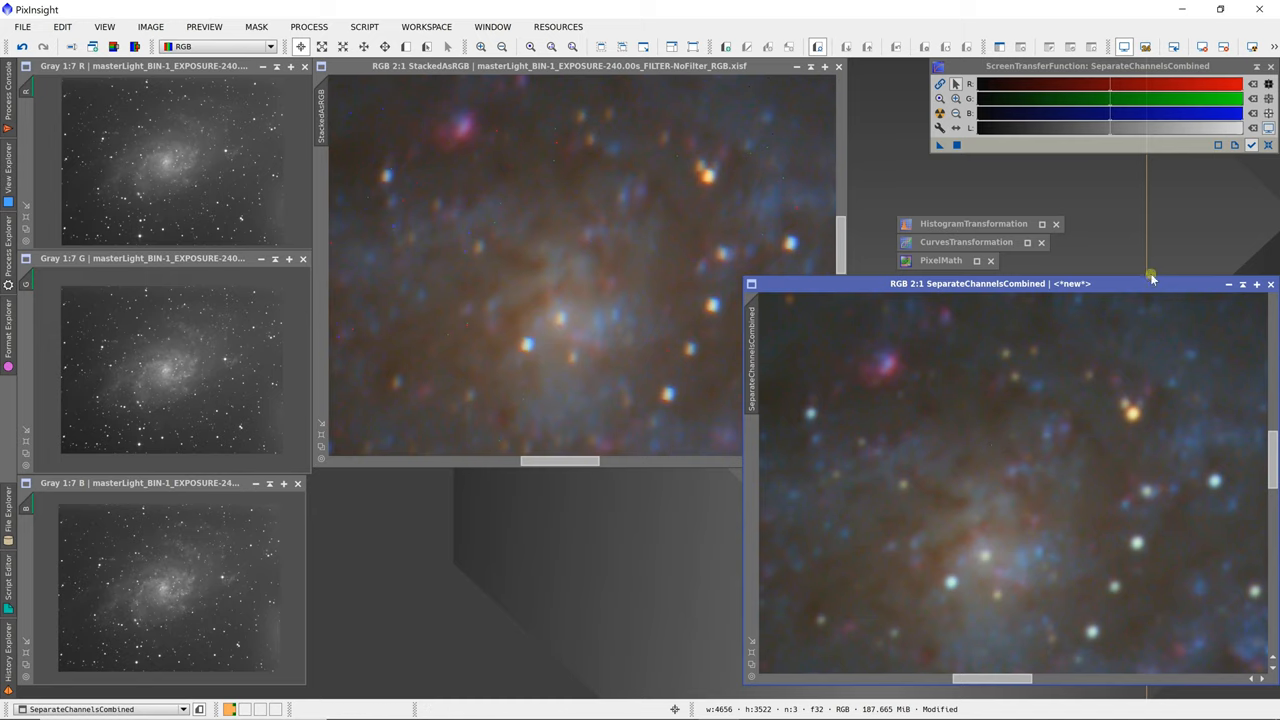
{"action": "left_click_drag", "start_coordinate": [990, 283], "coordinate": [560, 258]}
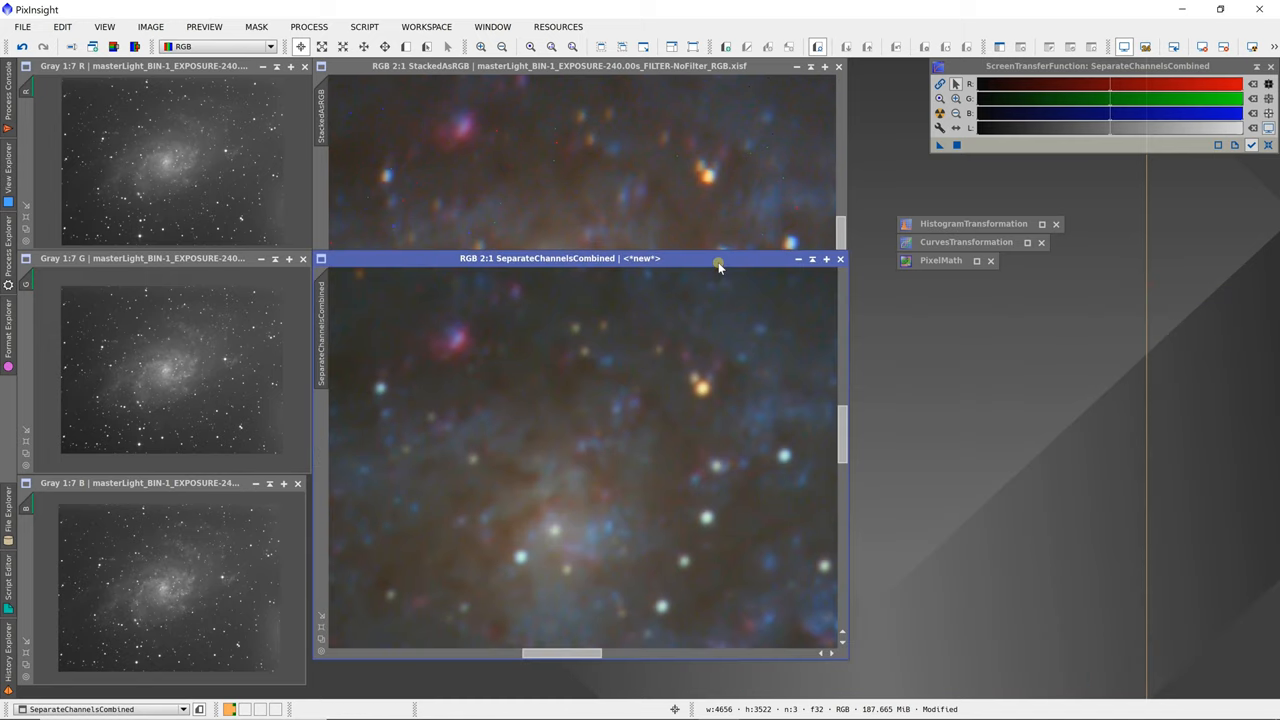
{"action": "mouse_move", "coordinate": [192, 157]}
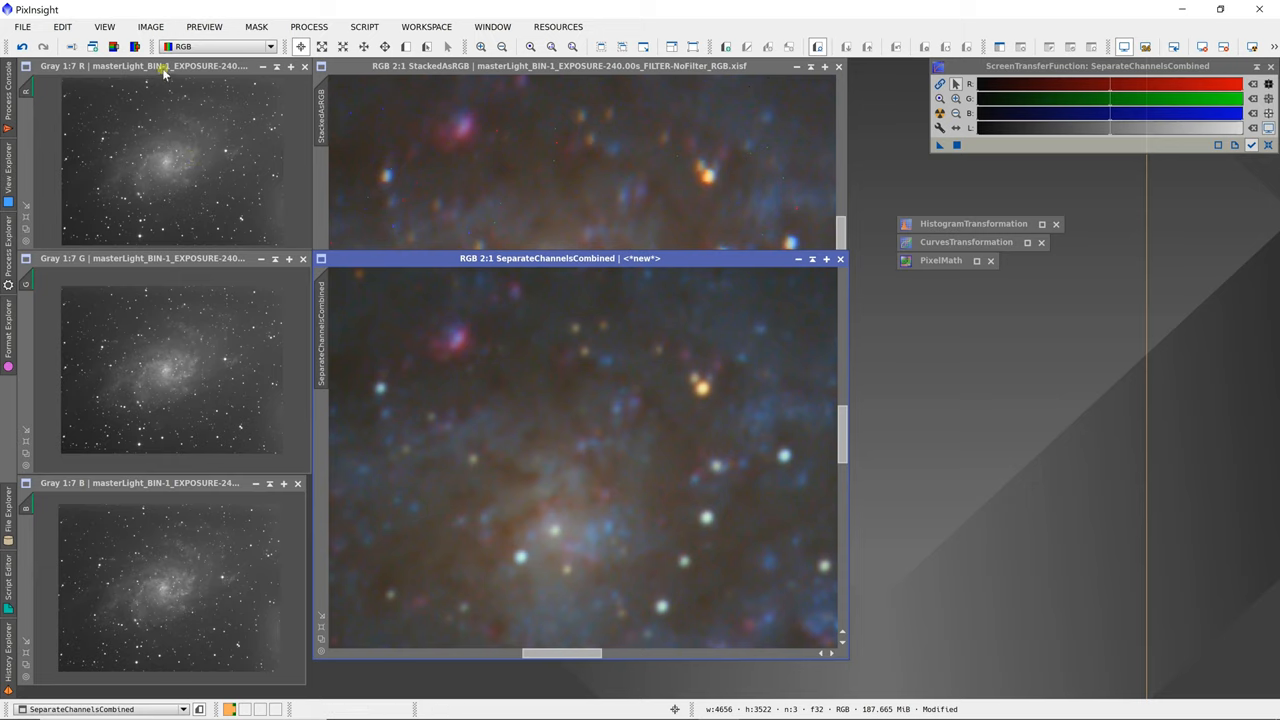
{"action": "mouse_move", "coordinate": [219, 185]}
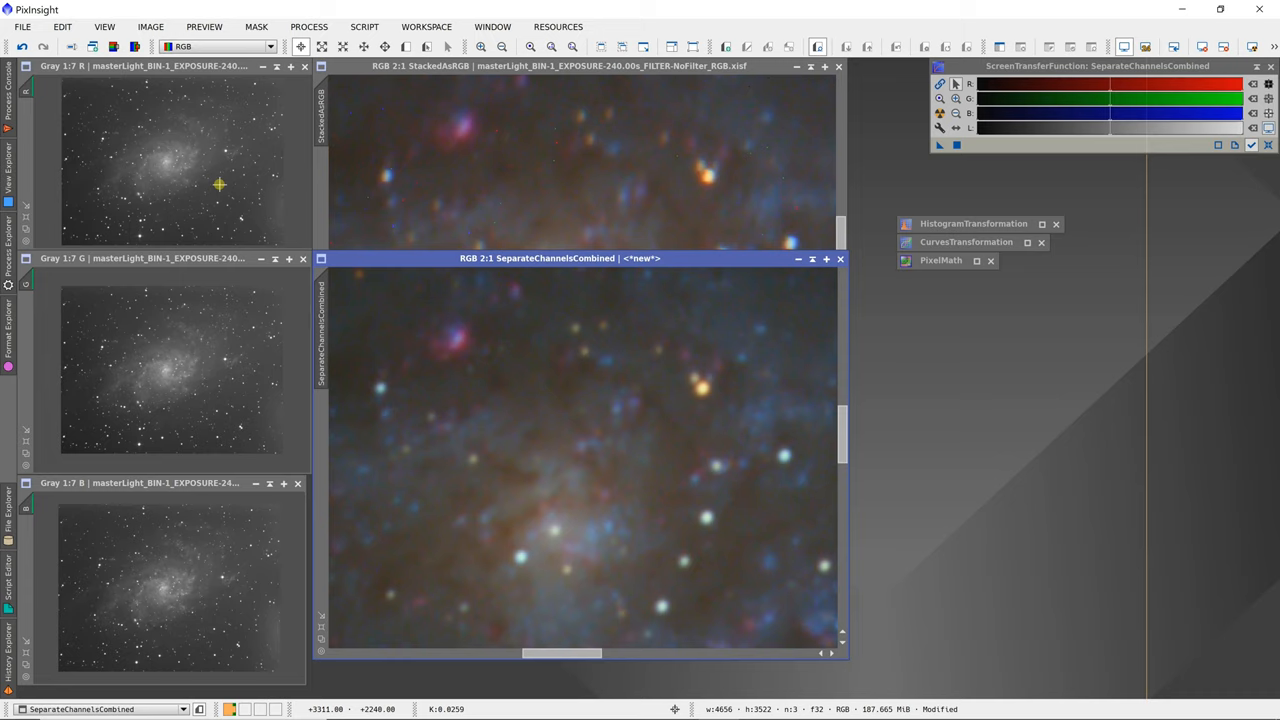
{"action": "mouse_move", "coordinate": [239, 204]}
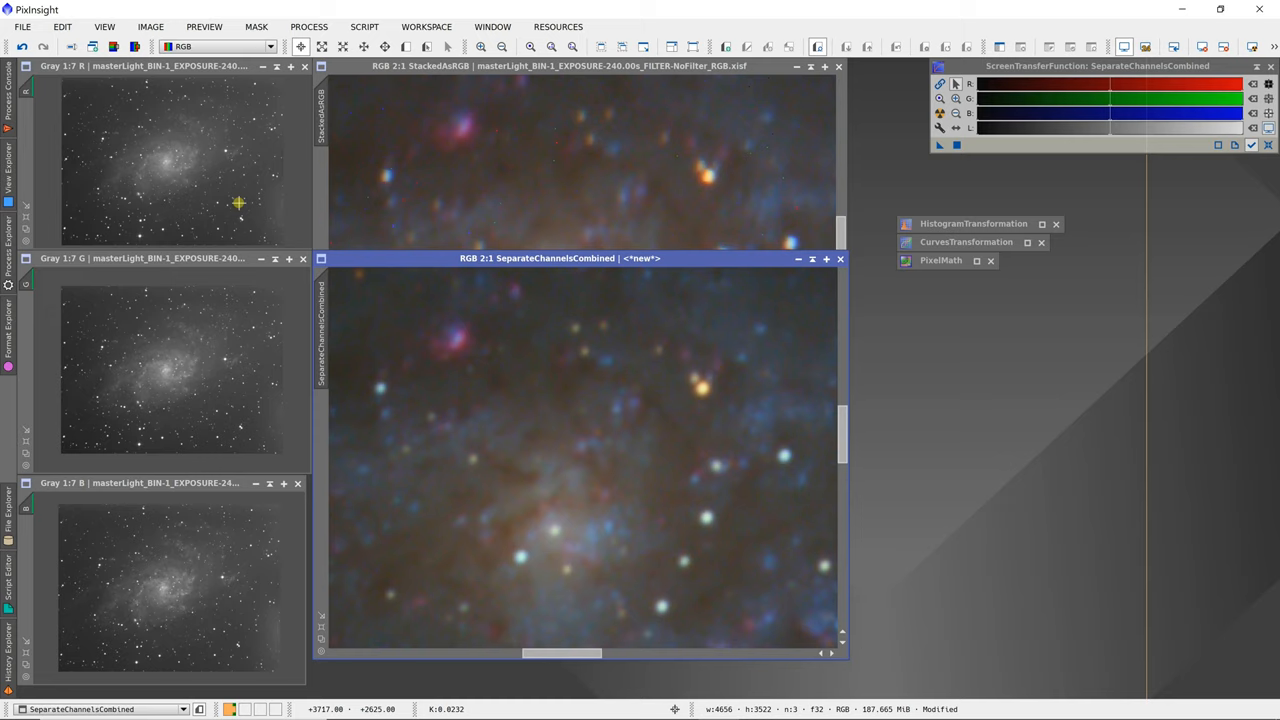
{"action": "mouse_move", "coordinate": [238, 549]}
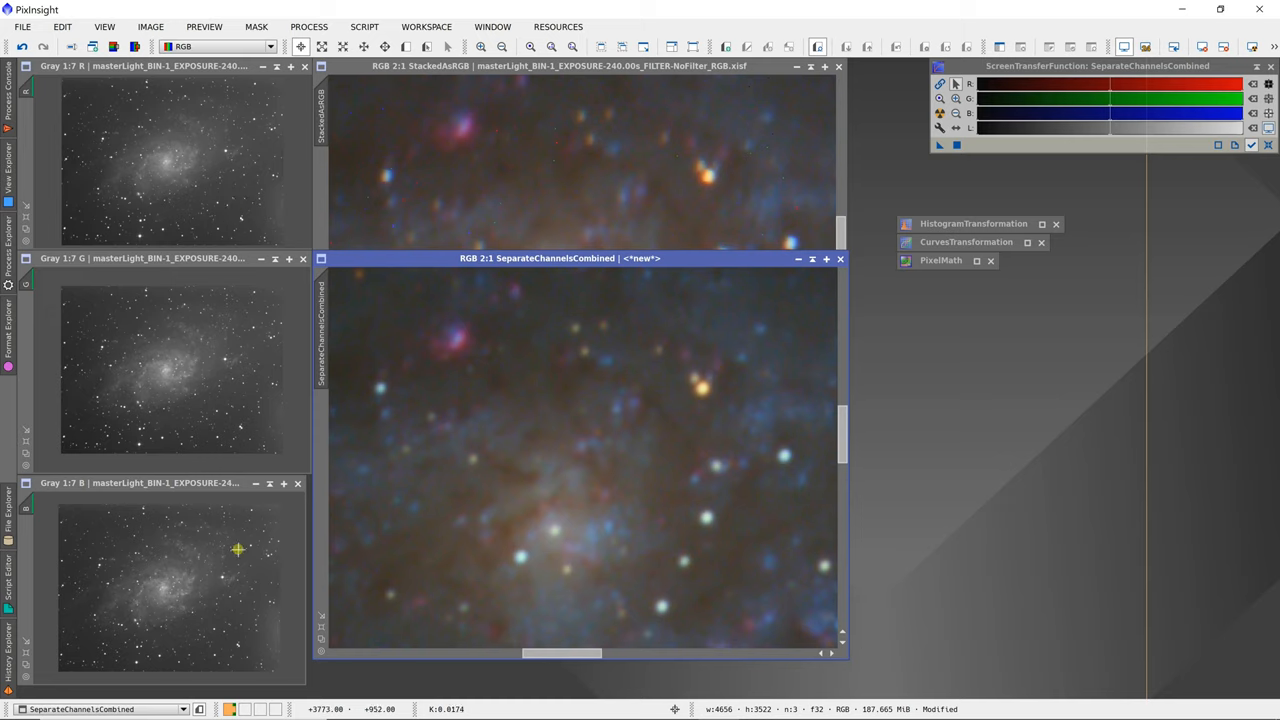
{"action": "mouse_move", "coordinate": [244, 366]}
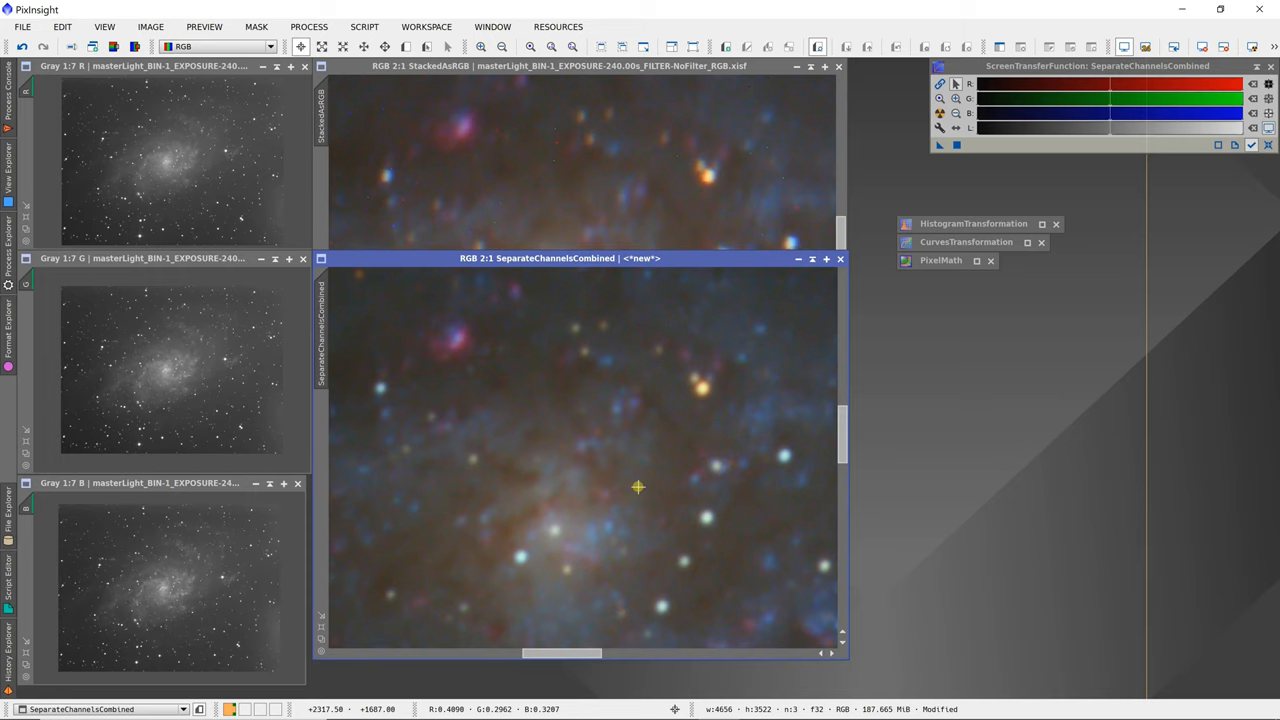
{"action": "mouse_move", "coordinate": [638, 522]}
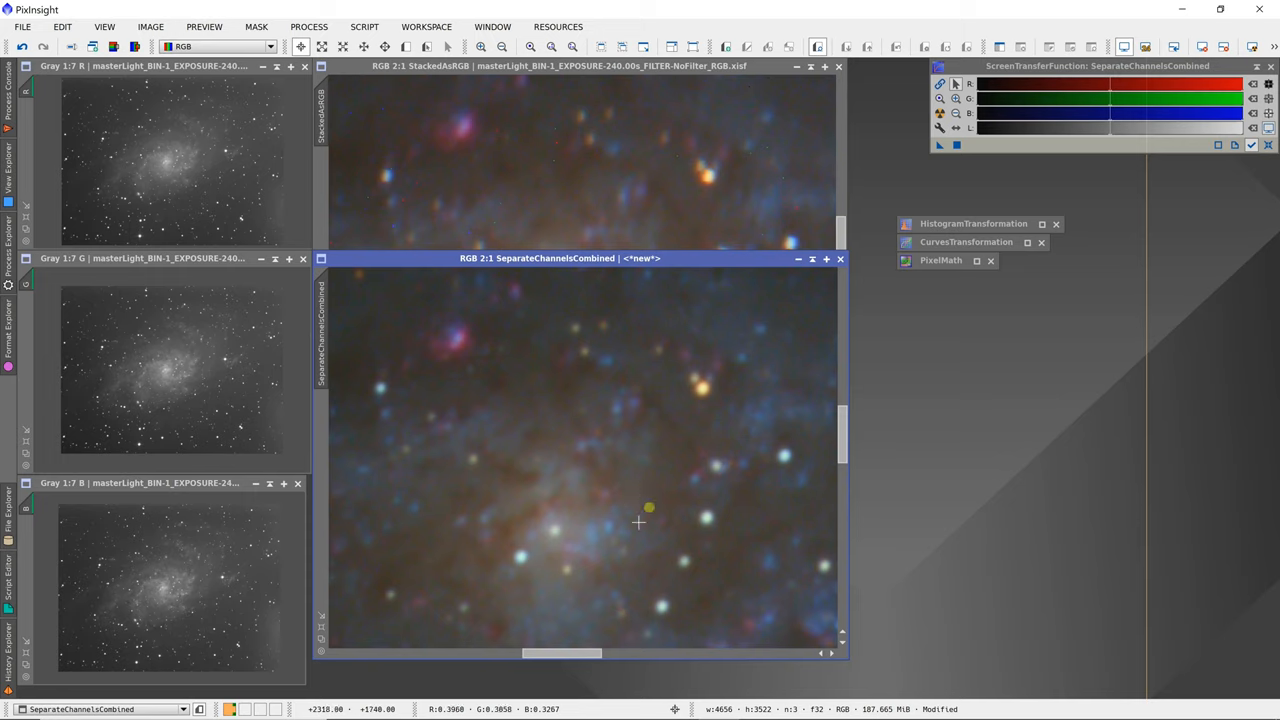
{"action": "mouse_move", "coordinate": [649, 508]}
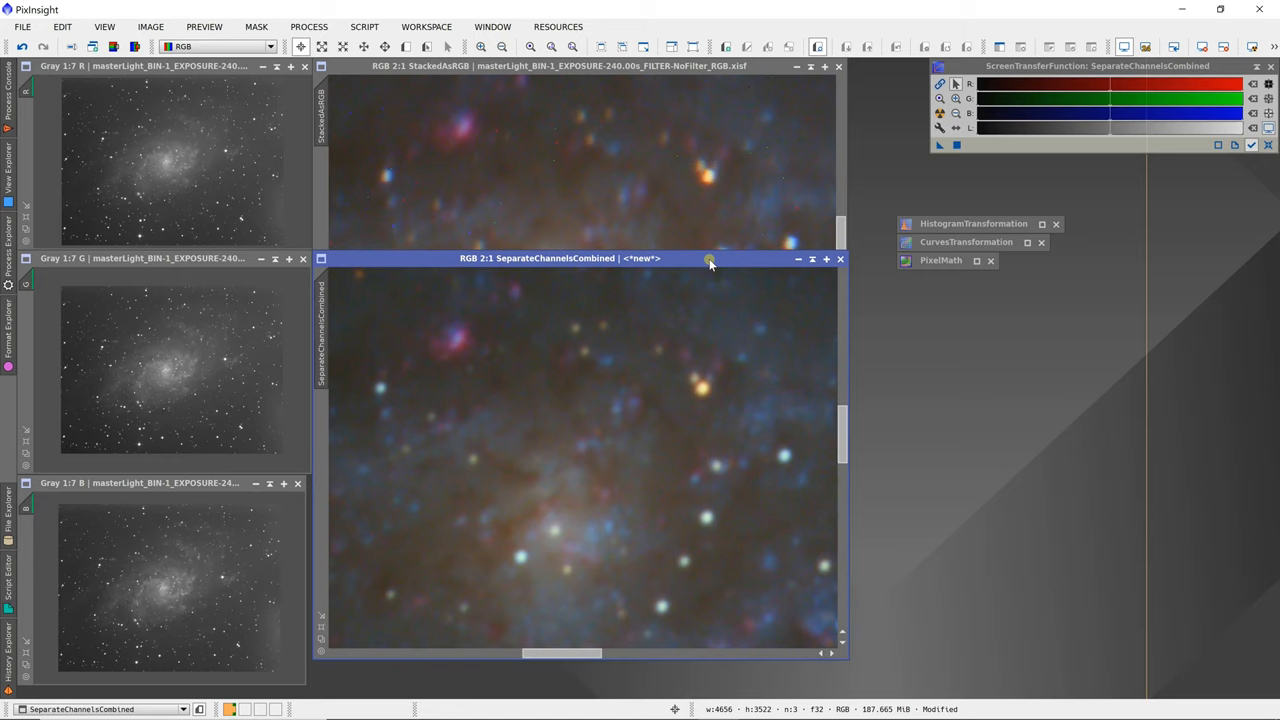
- Drag the SeparateChannelsCombined window down to reveal more of StackedAsRGB
{"action": "left_click_drag", "start_coordinate": [560, 258], "coordinate": [566, 283]}
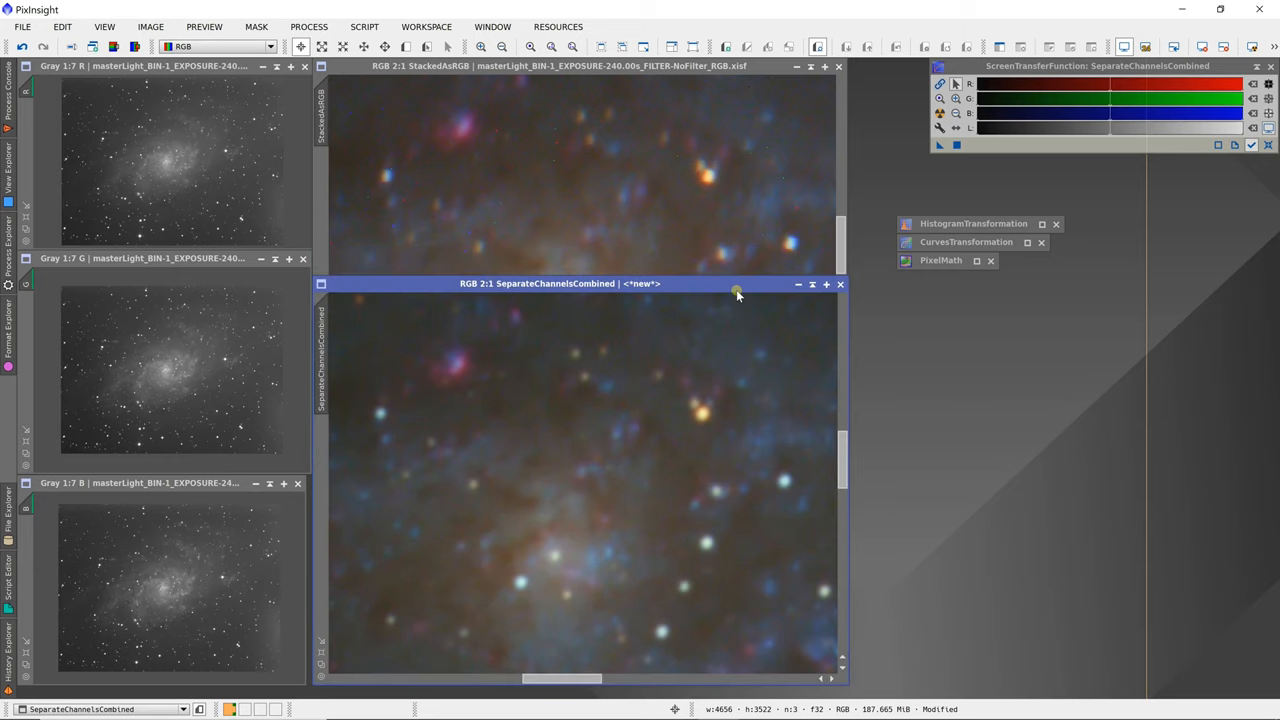
{"action": "mouse_move", "coordinate": [705, 280]}
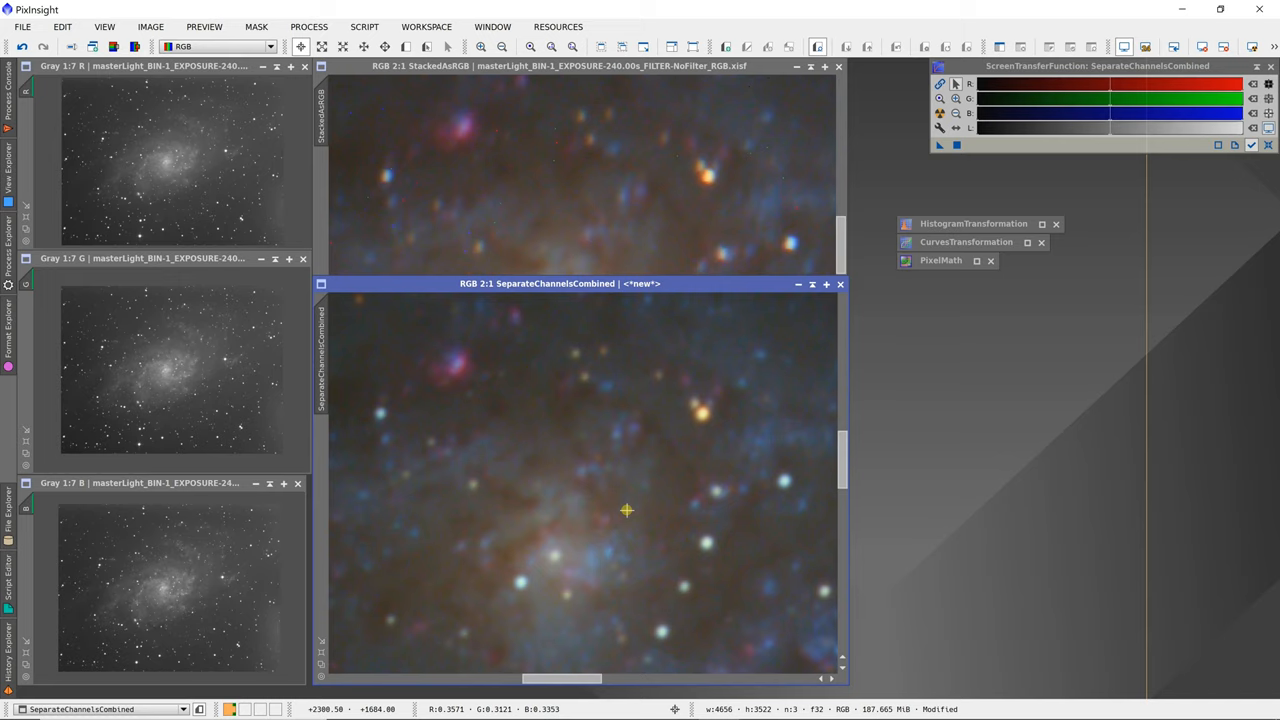
{"action": "mouse_move", "coordinate": [630, 73]}
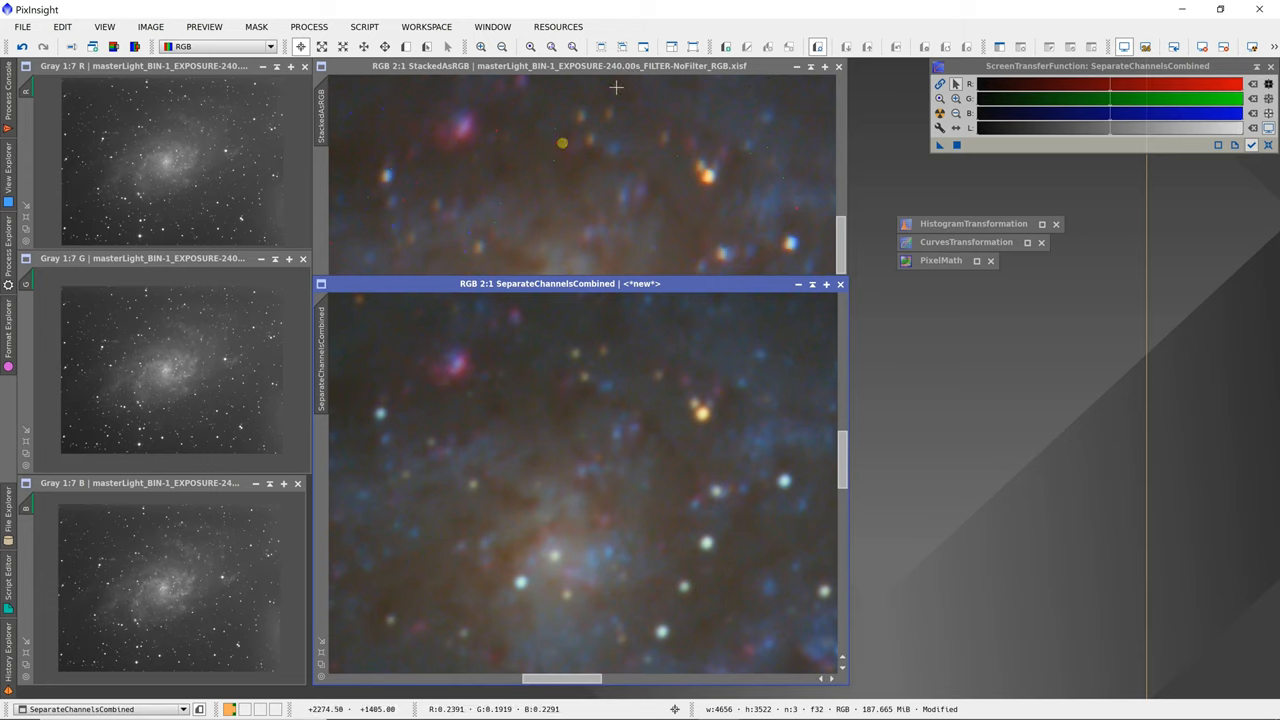
{"action": "mouse_move", "coordinate": [555, 157]}
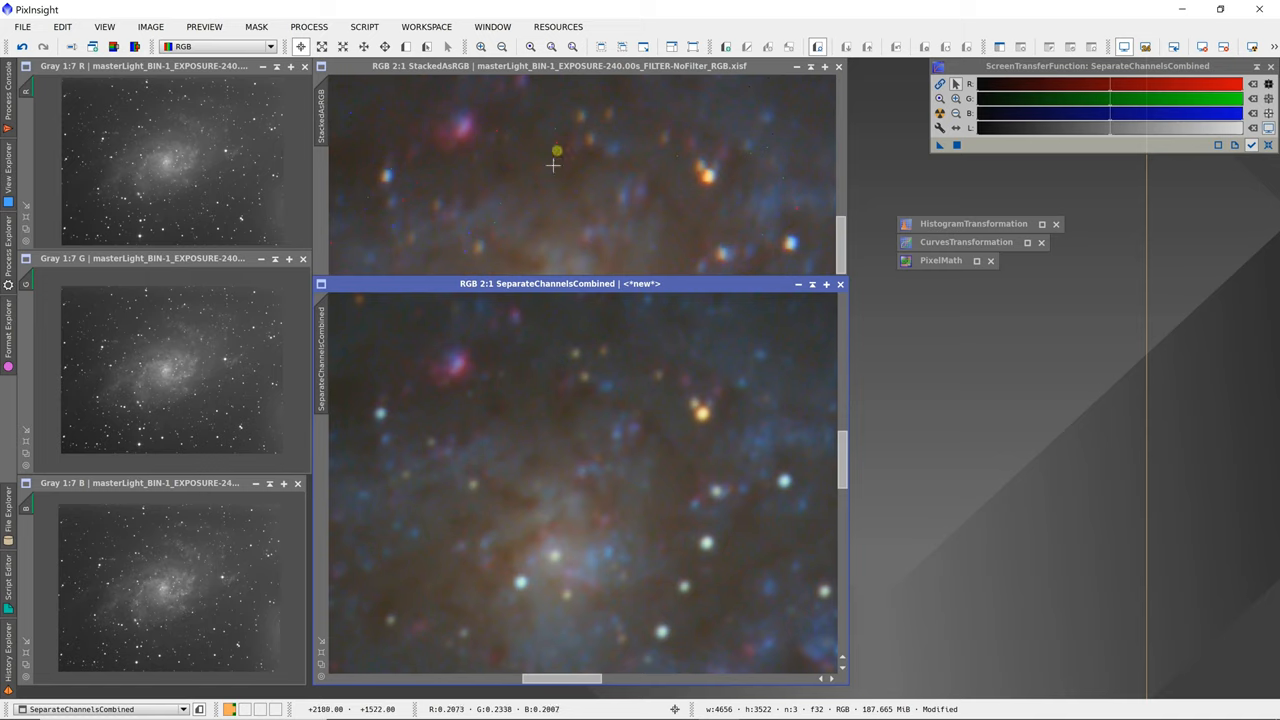
{"action": "mouse_move", "coordinate": [607, 444]}
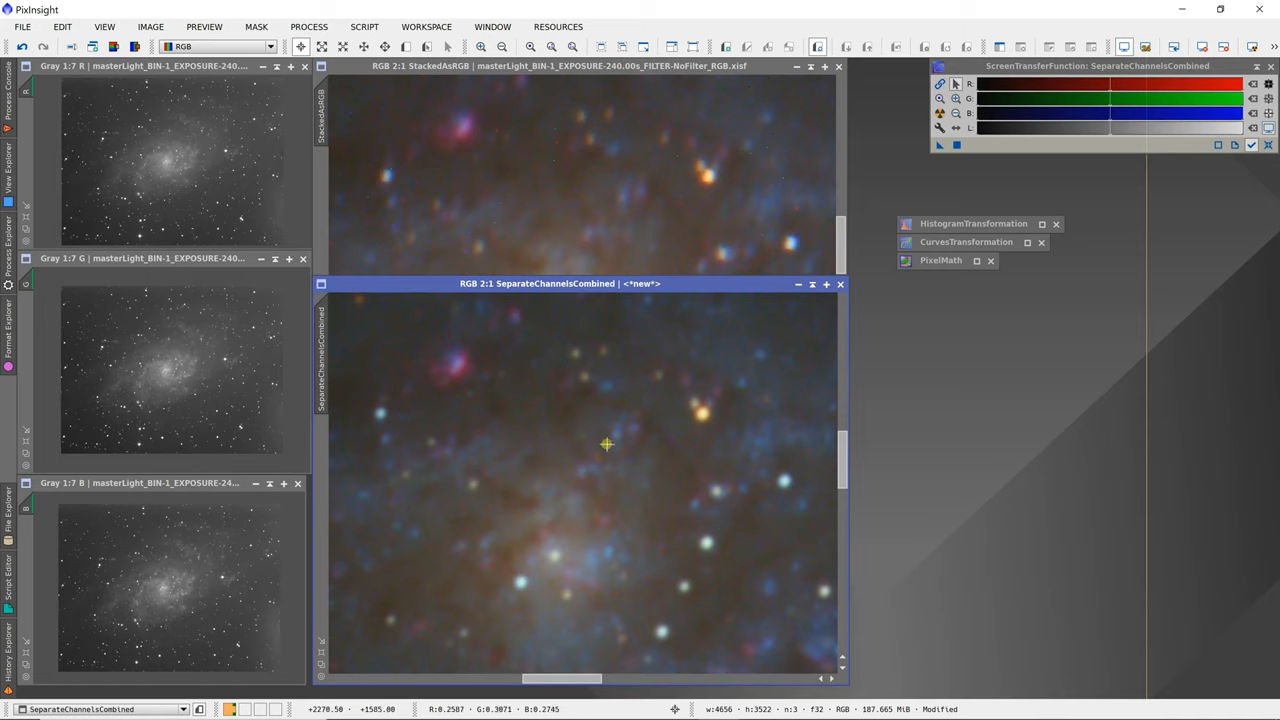
{"action": "mouse_move", "coordinate": [609, 449]}
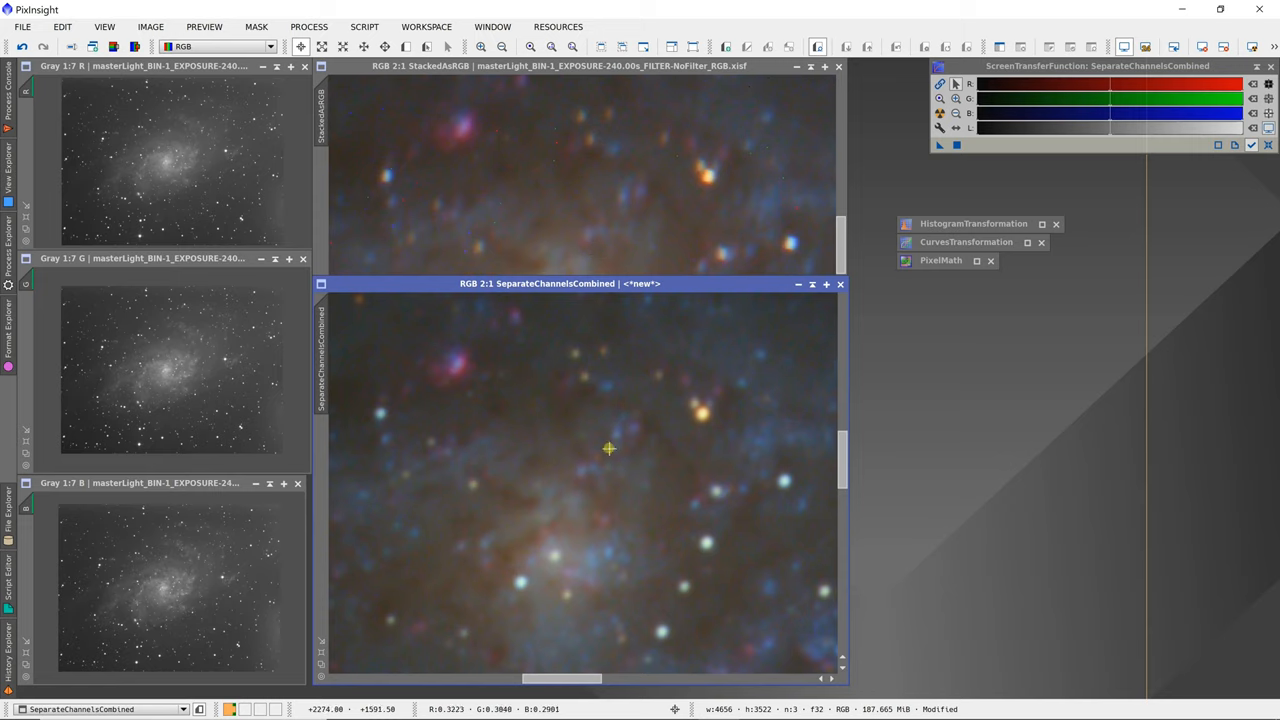
{"action": "mouse_move", "coordinate": [550, 157]}
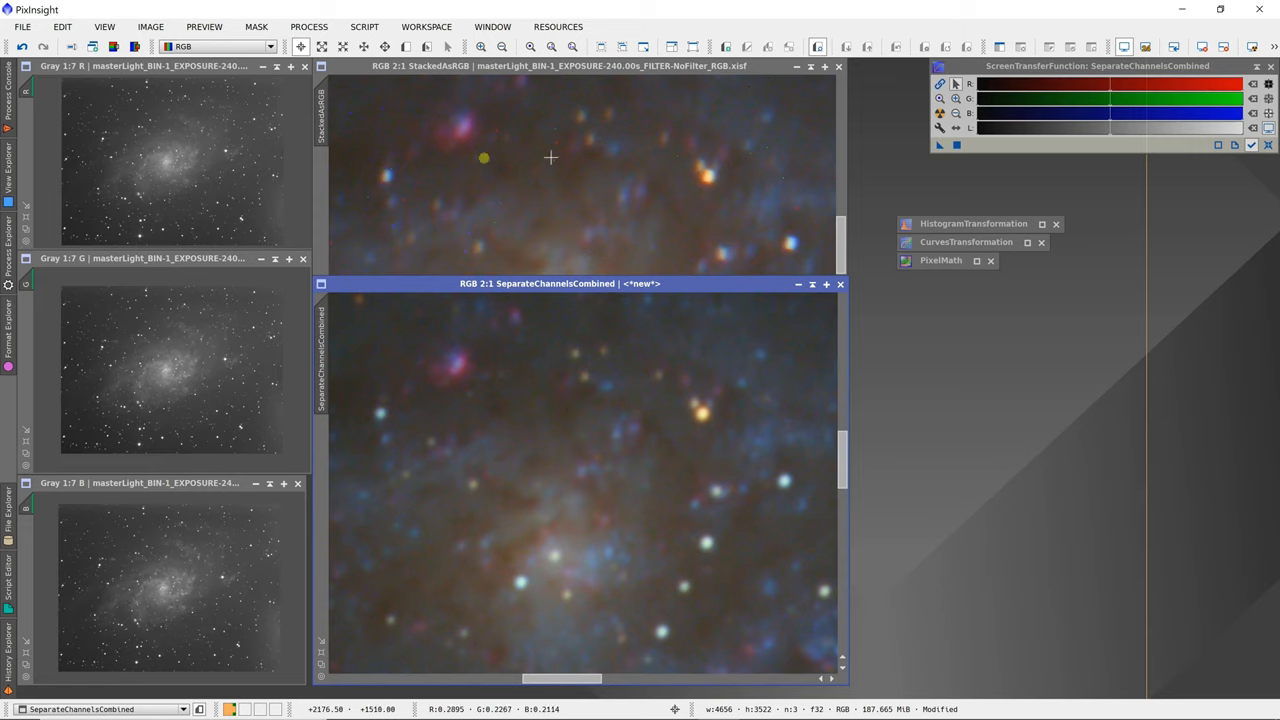
{"action": "mouse_move", "coordinate": [242, 162]}
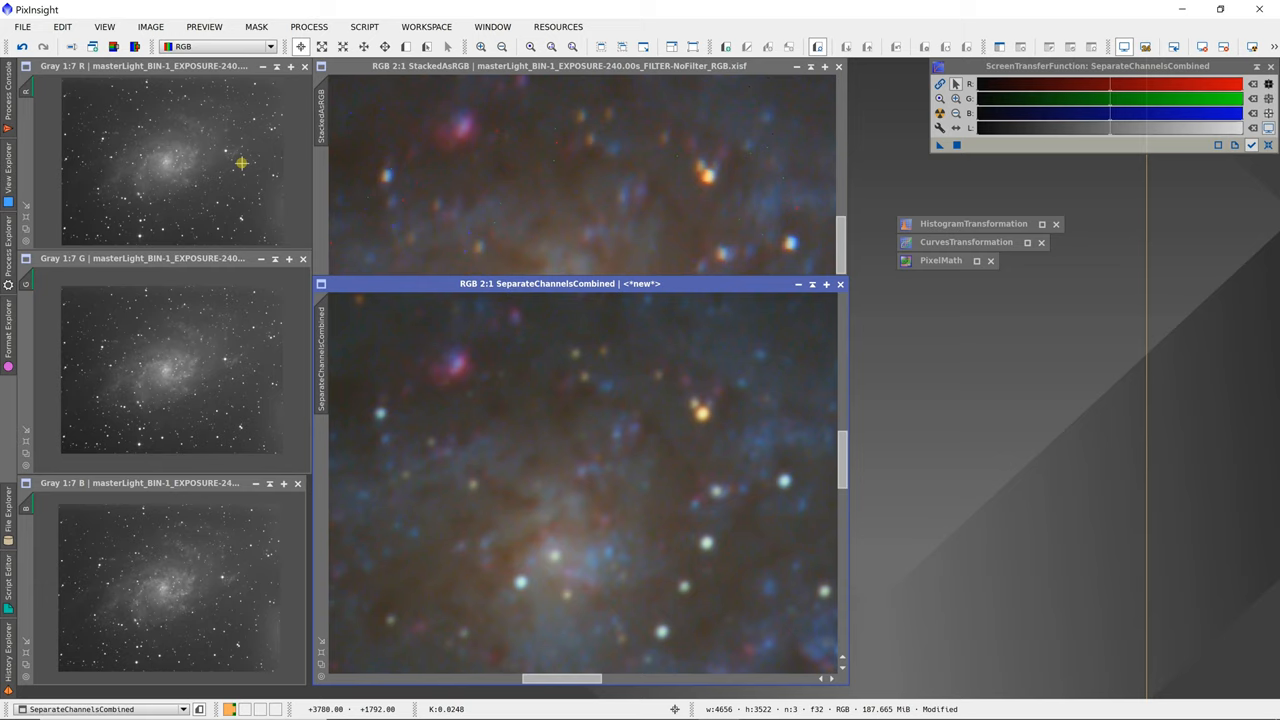
{"action": "mouse_move", "coordinate": [237, 349]}
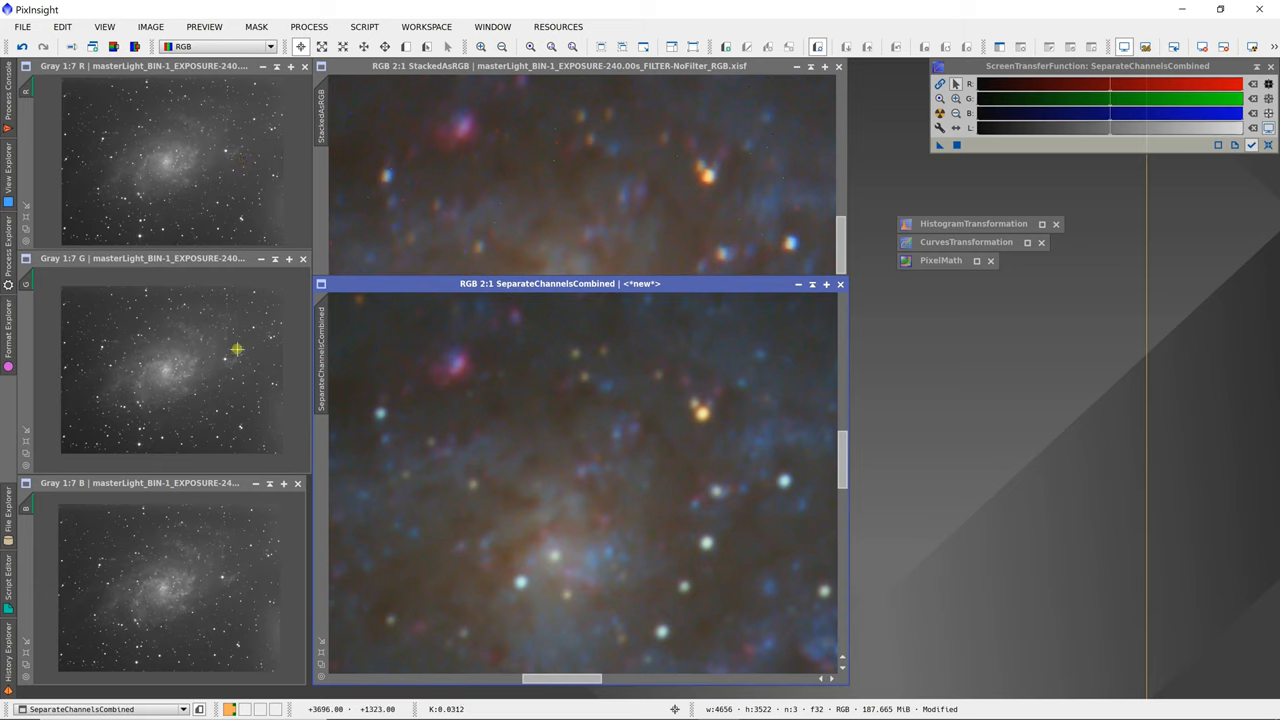
{"action": "mouse_move", "coordinate": [218, 543]}
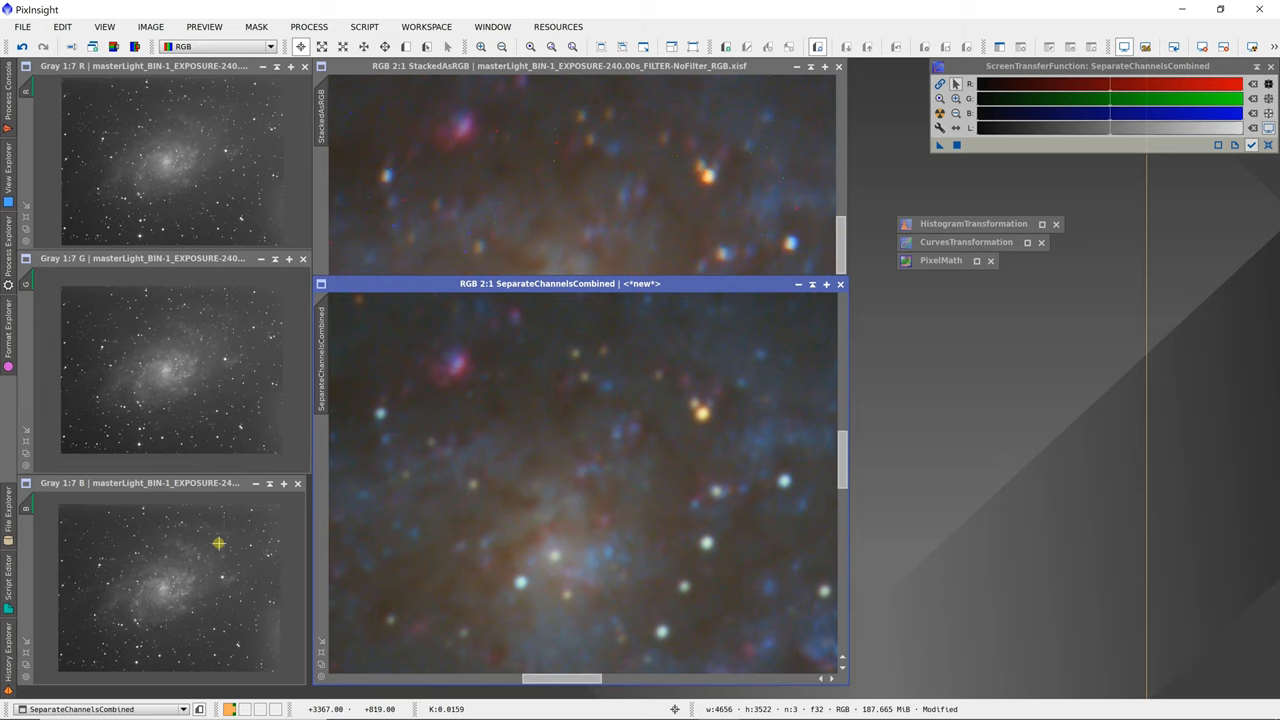
{"action": "mouse_move", "coordinate": [583, 418]}
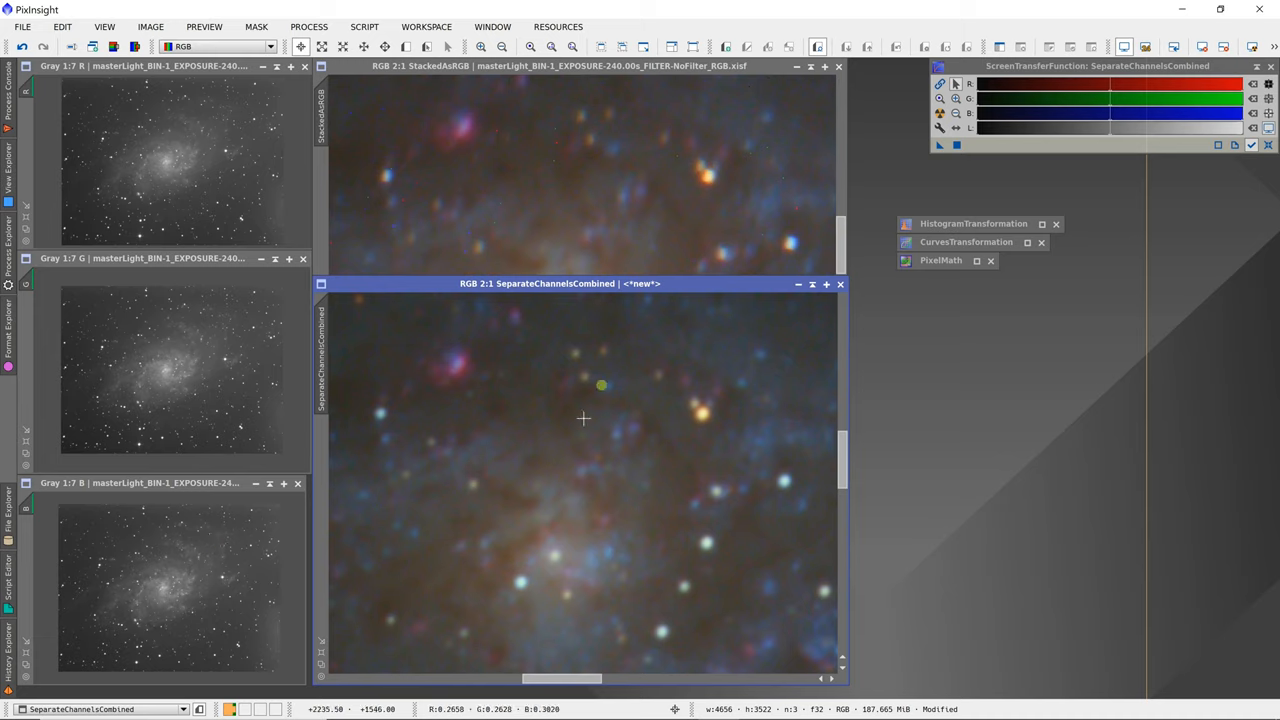
{"action": "mouse_move", "coordinate": [678, 234]}
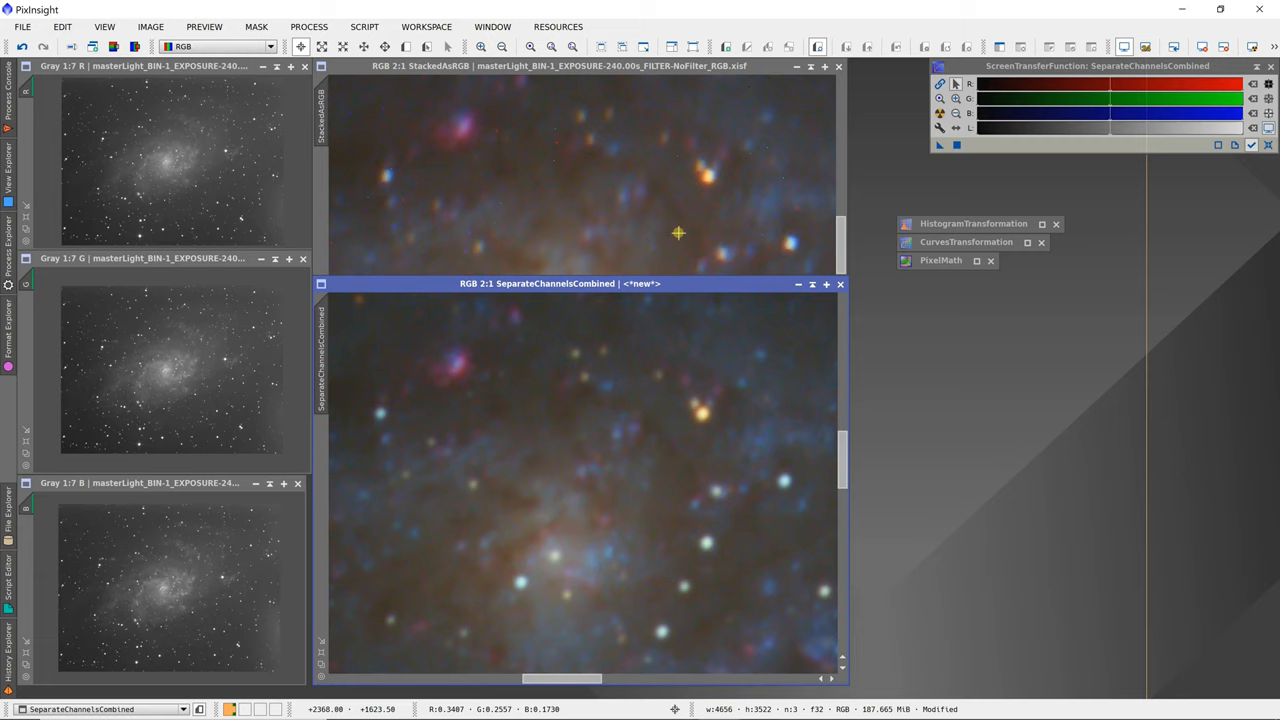
{"action": "mouse_move", "coordinate": [705, 433]}
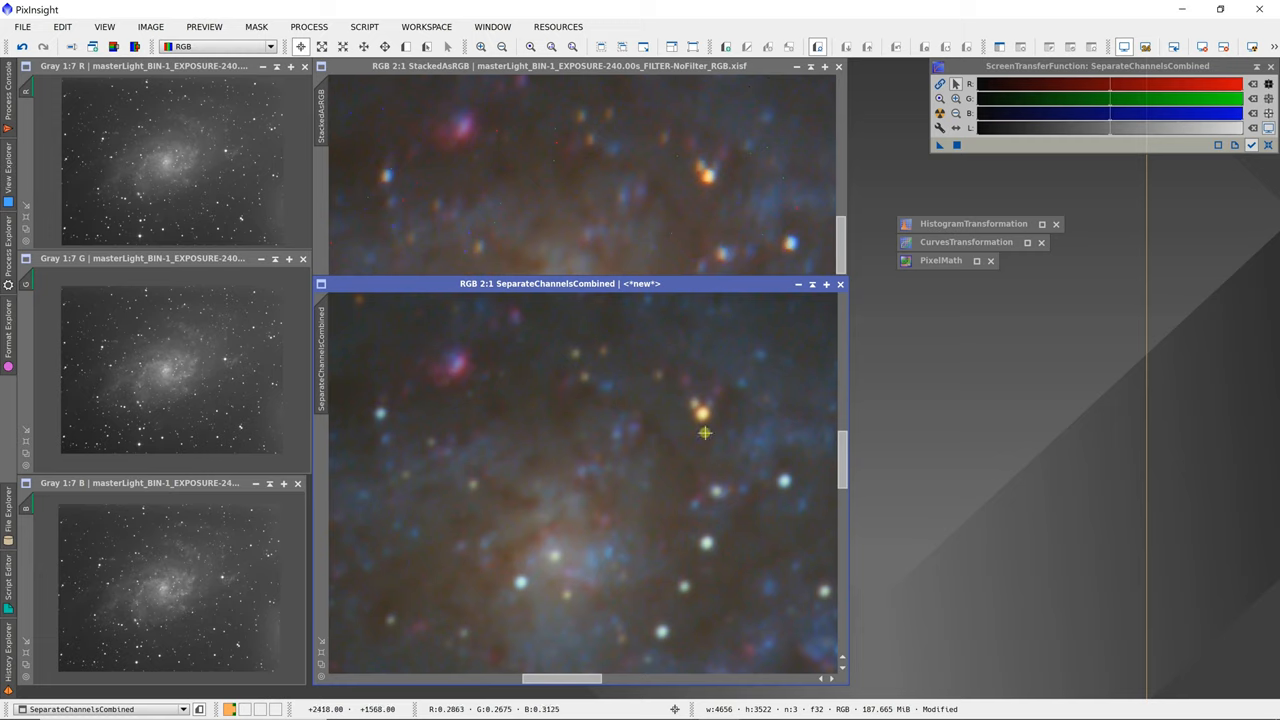